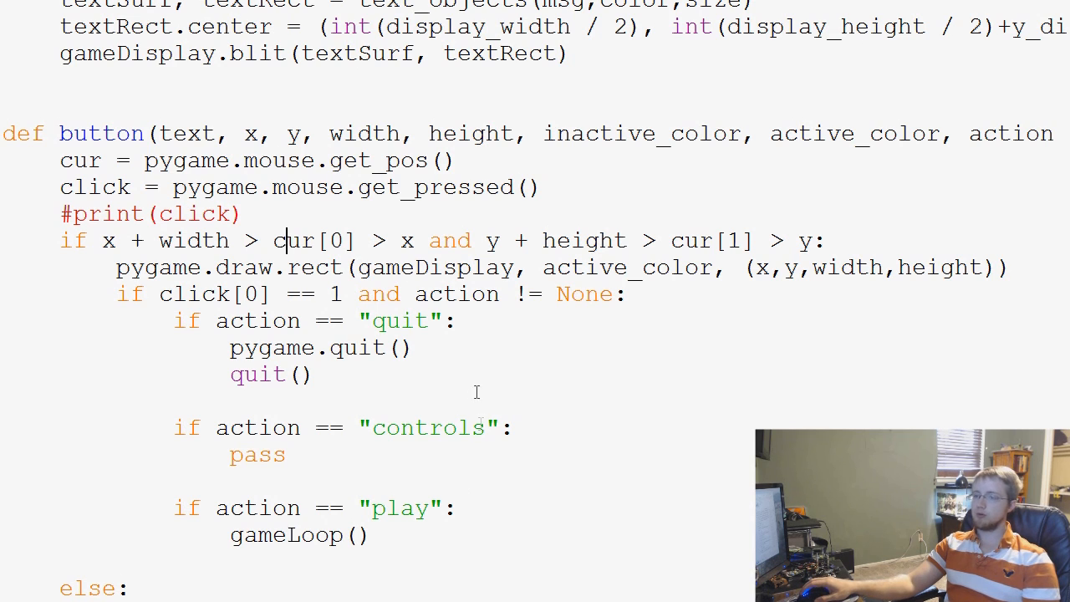
# Step: Scroll to game_intro to pick its loop, then open blank lines above def button
pyautogui.doubleClick(429, 428)
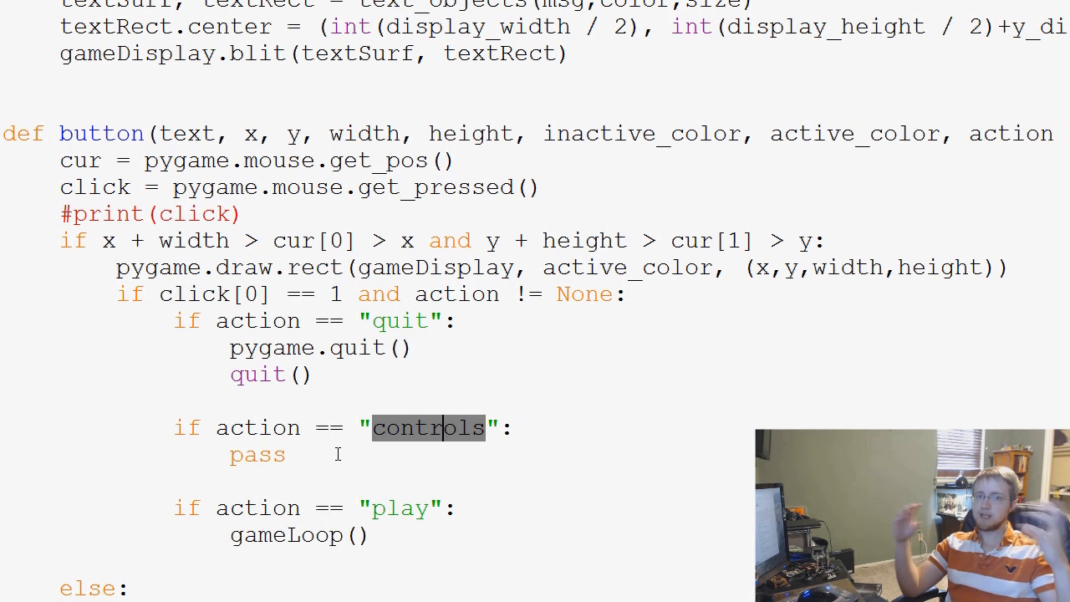
pyautogui.moveTo(478, 450)
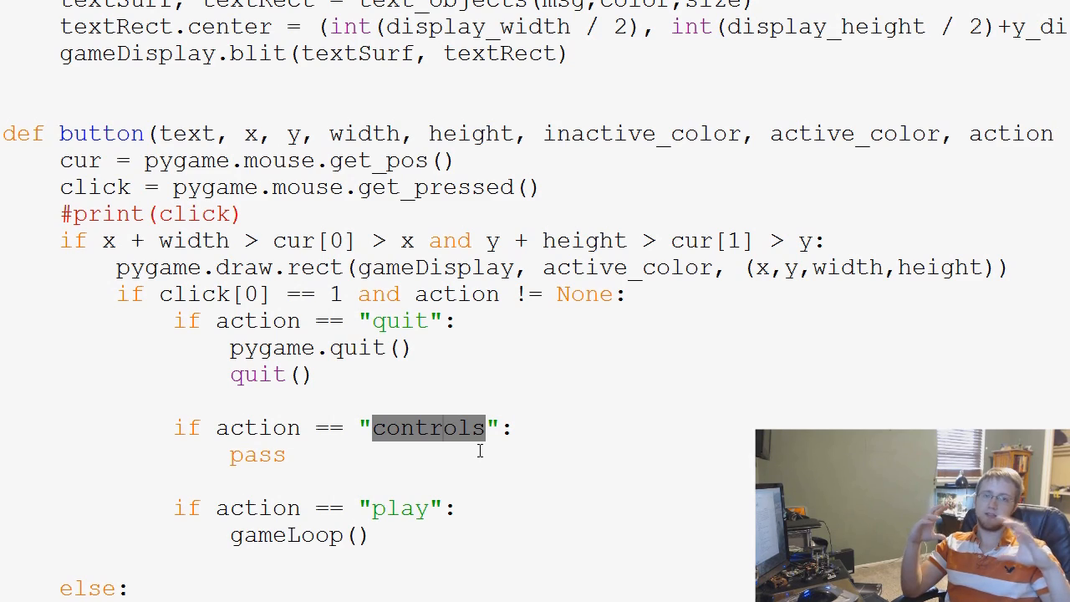
pyautogui.moveTo(478, 338)
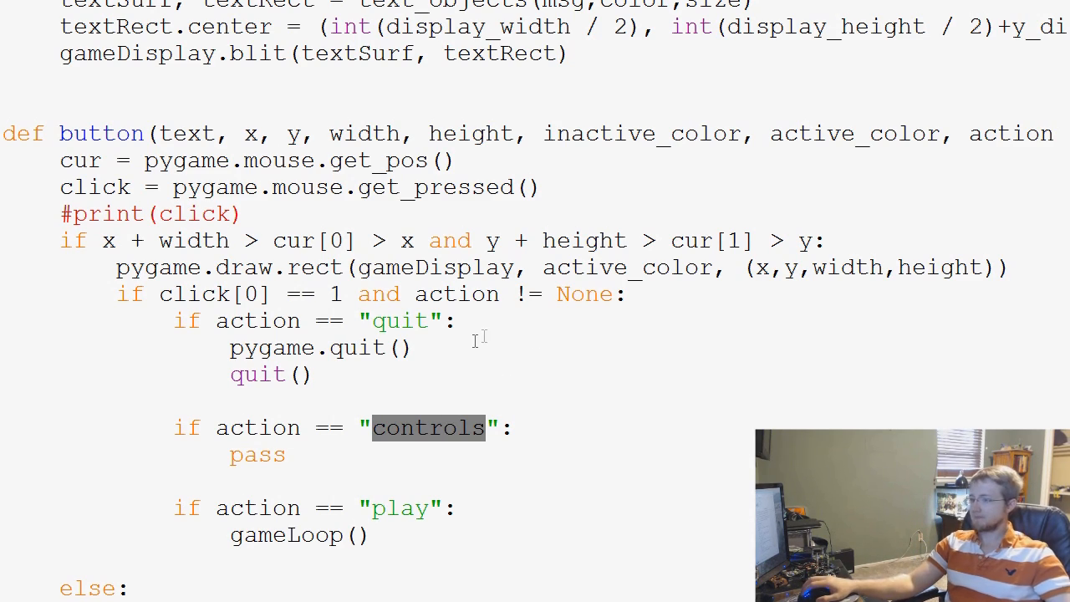
pyautogui.scroll(3)
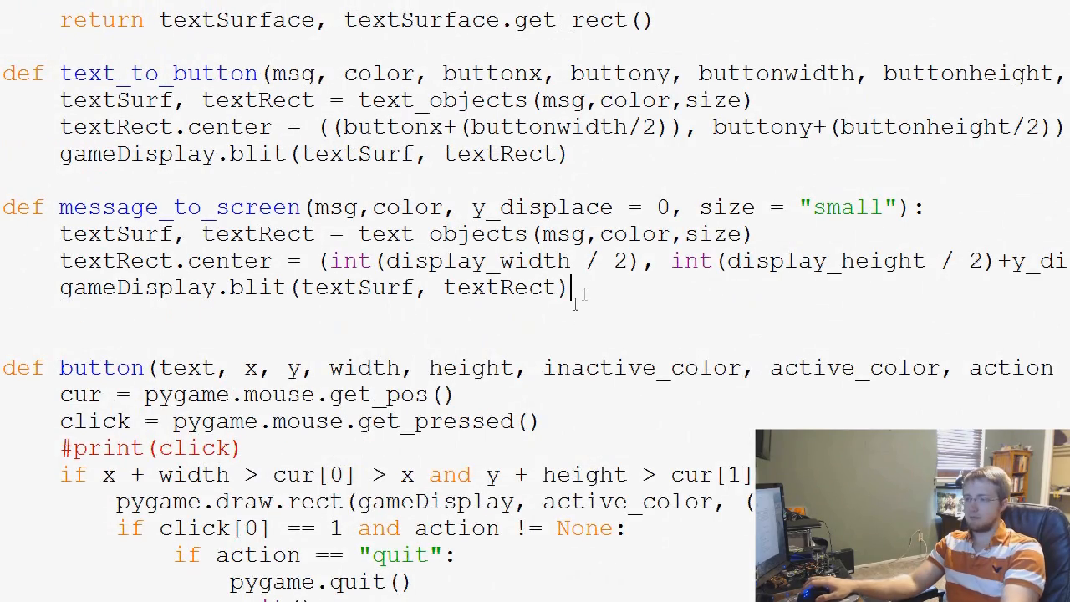
pyautogui.scroll(-3)
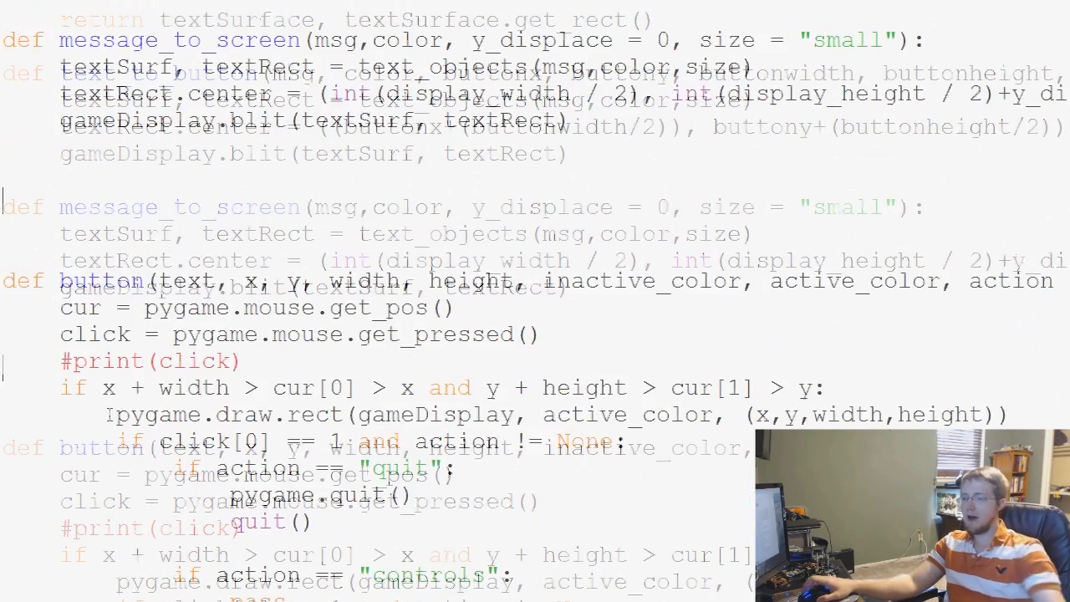
pyautogui.scroll(3)
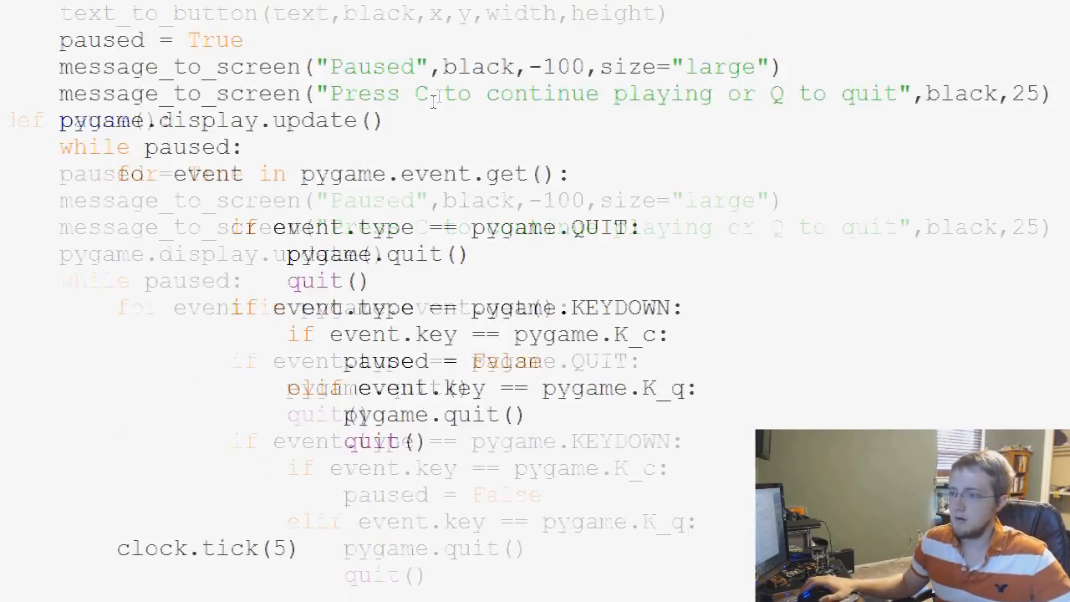
pyautogui.scroll(-3)
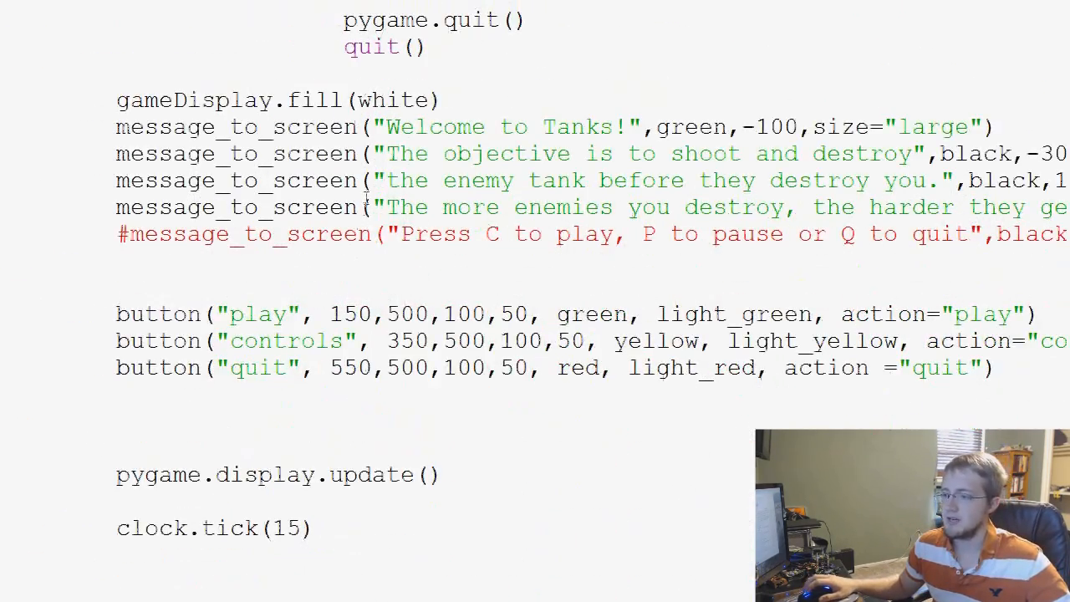
pyautogui.scroll(-3)
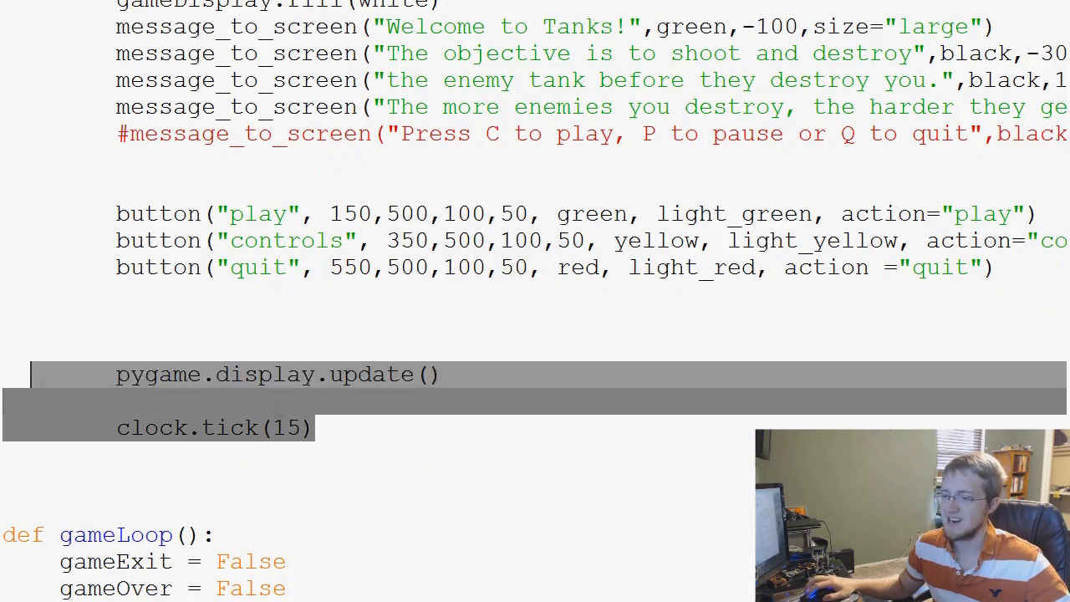
pyautogui.scroll(-3)
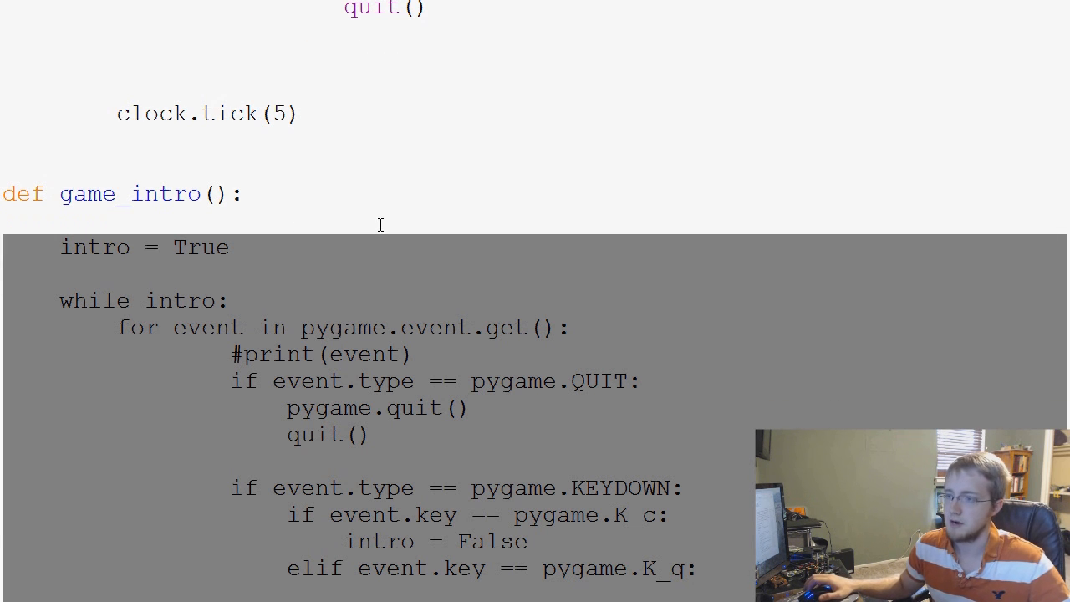
pyautogui.scroll(3)
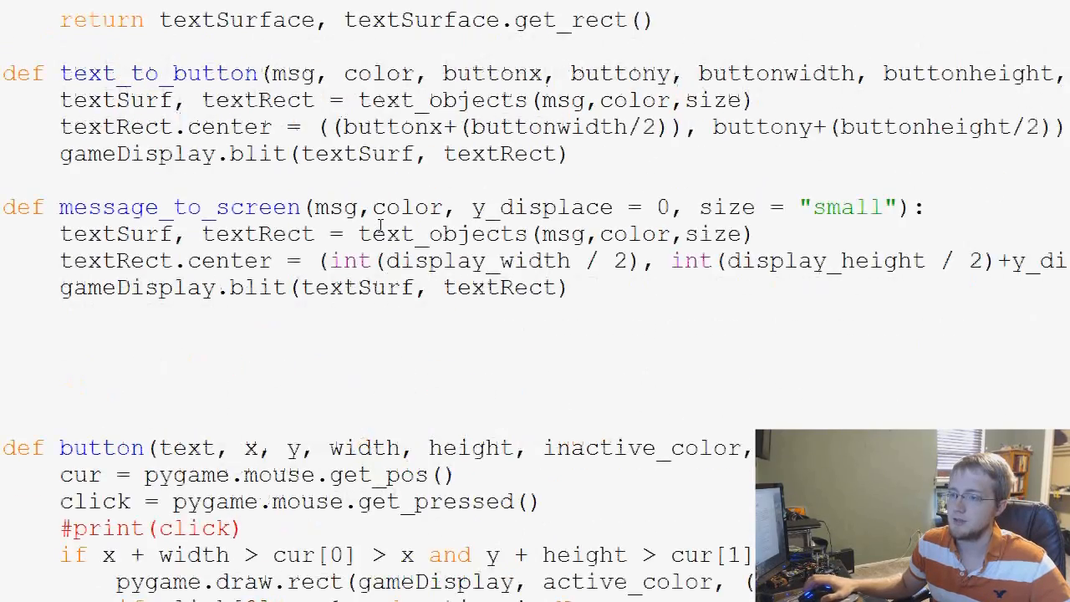
pyautogui.scroll(3)
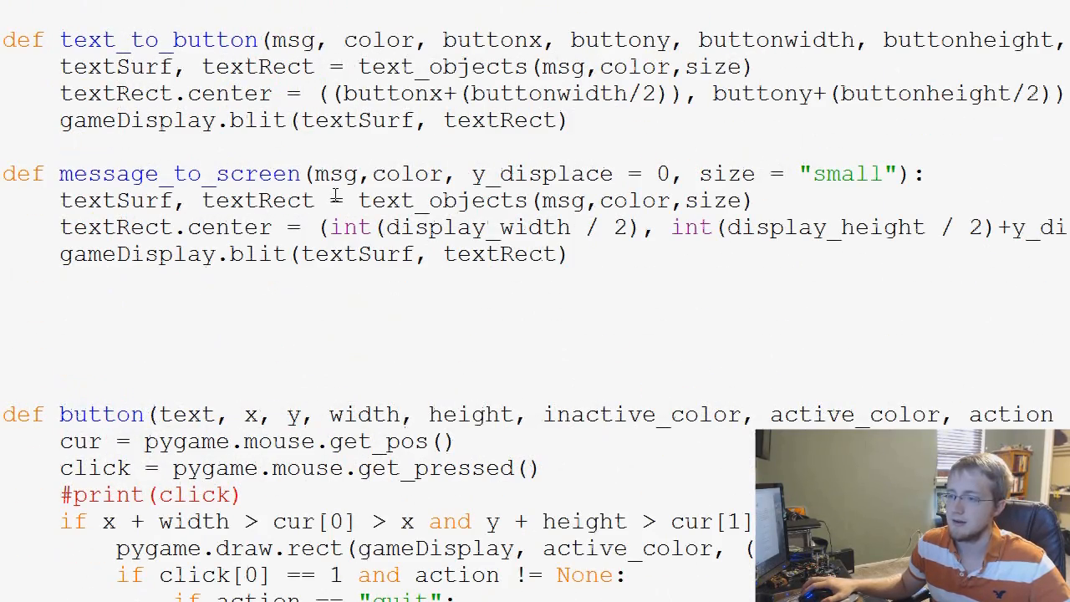
pyautogui.scroll(-3)
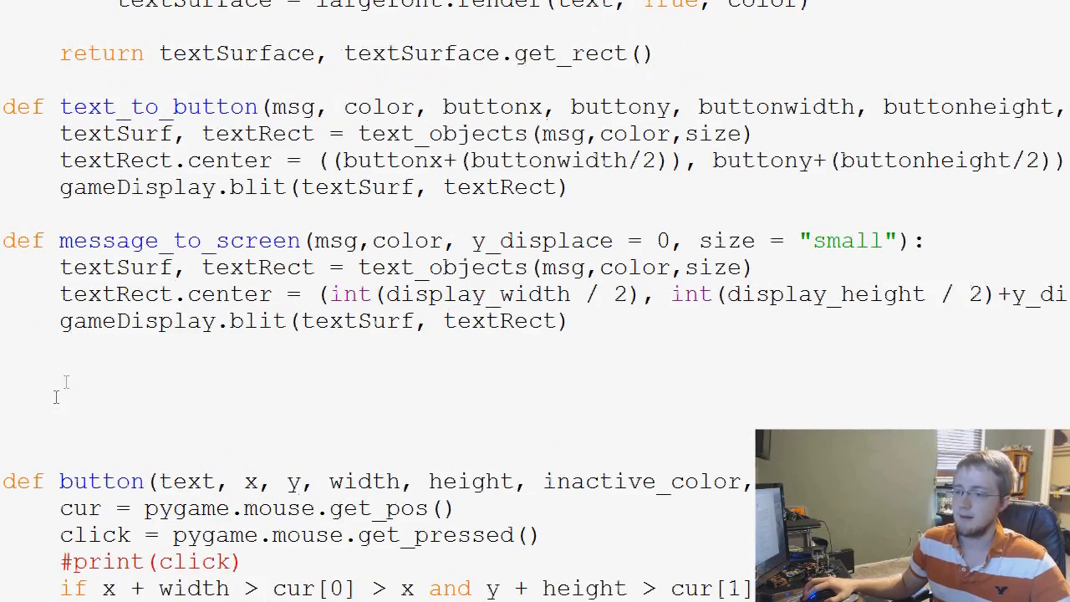
# Step: Define def game_controls(): and paste the intro event loop beneath it
pyautogui.write('def')
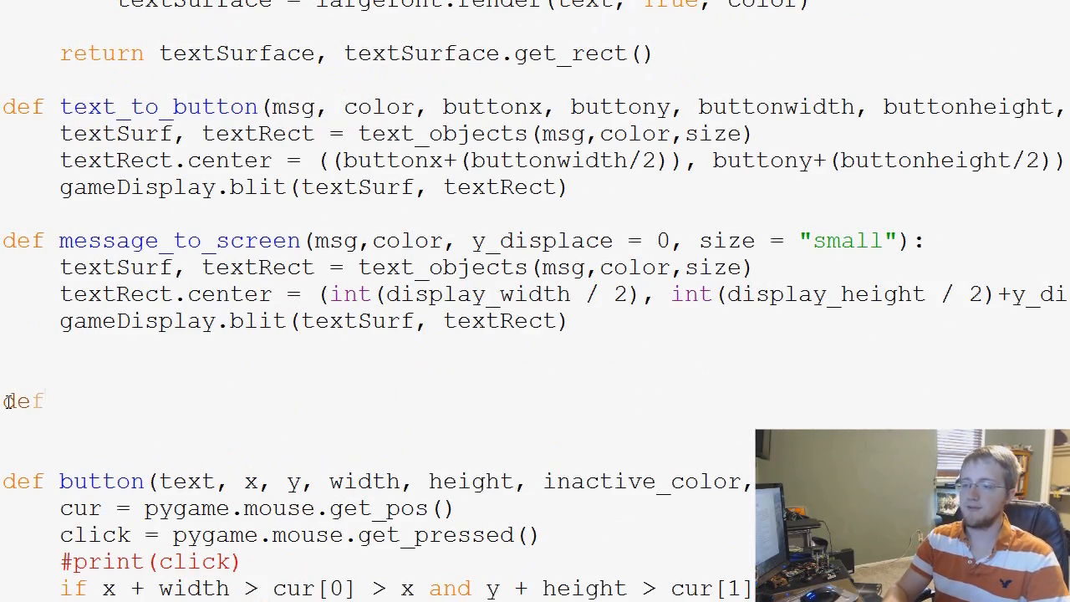
pyautogui.write('game_')
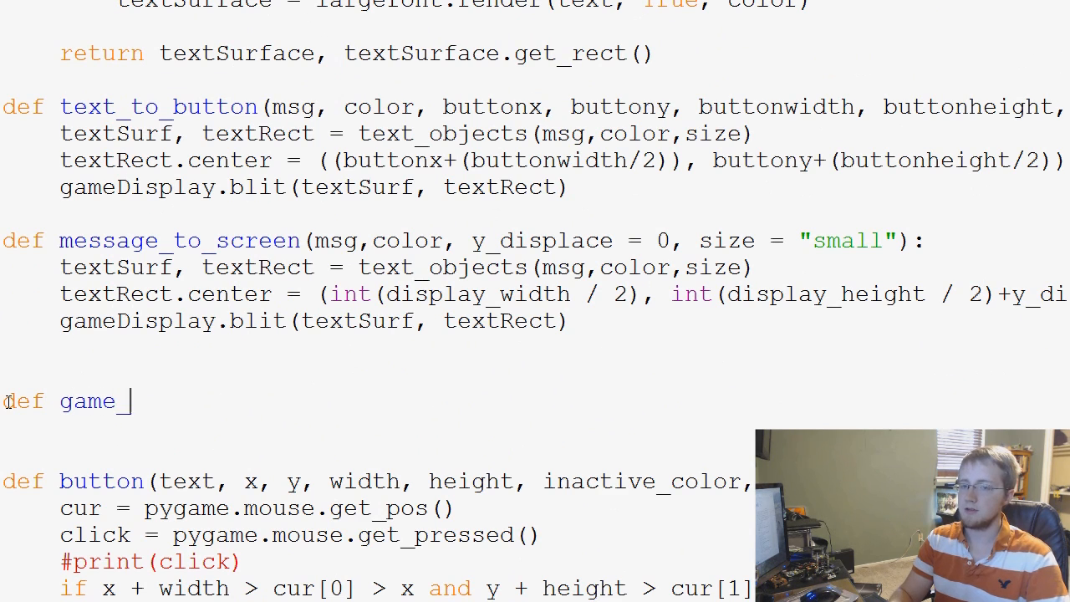
pyautogui.write('controls')
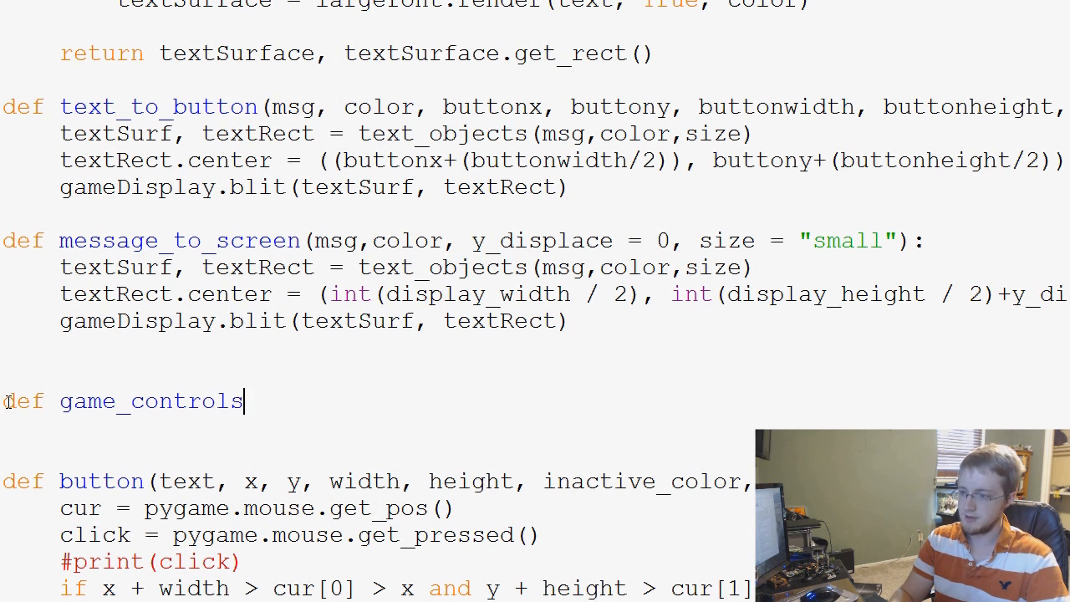
pyautogui.write('():')
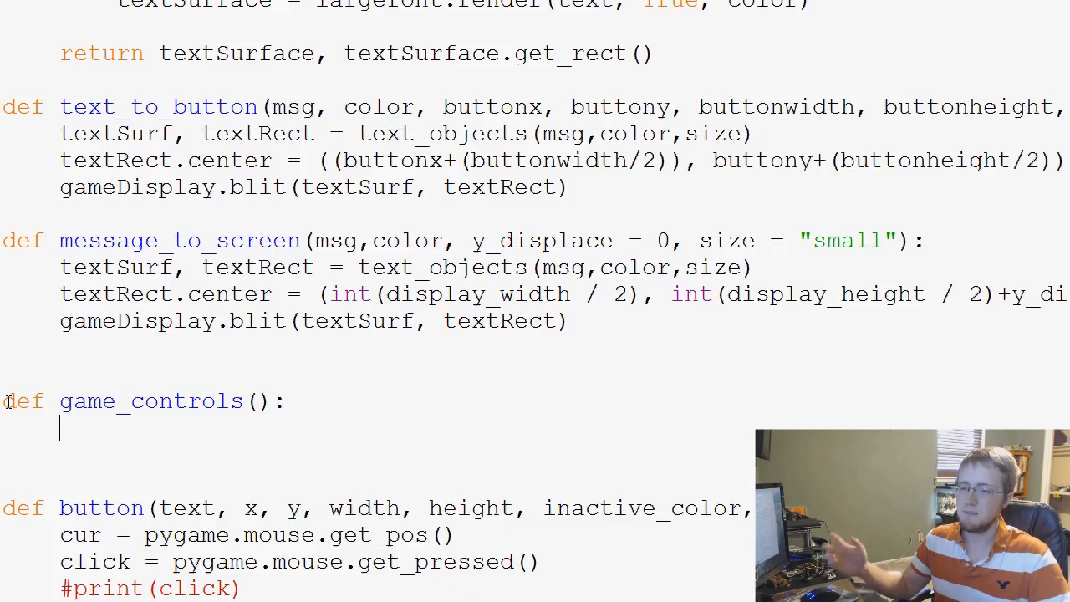
pyautogui.scroll(-3)
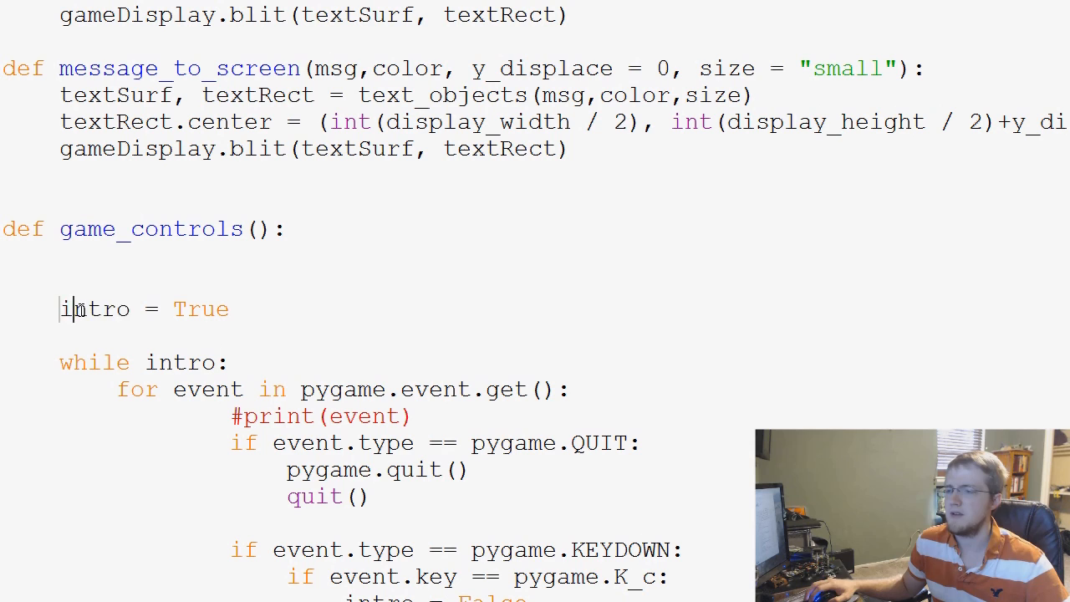
# Step: Rename the intro flag to gcont in the assignment and the while condition
pyautogui.write('g')
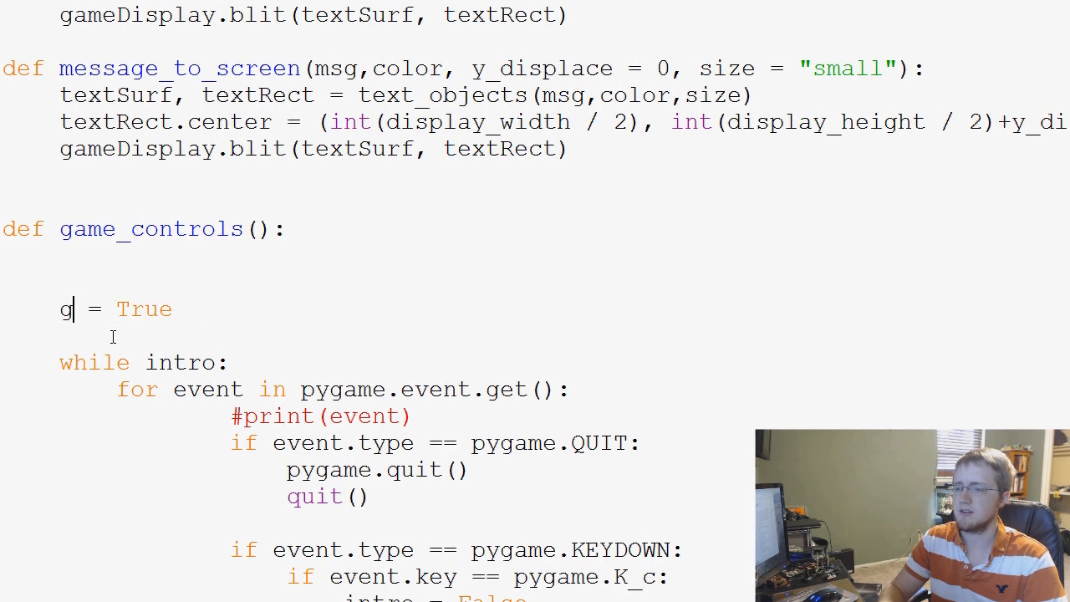
pyautogui.write('cont')
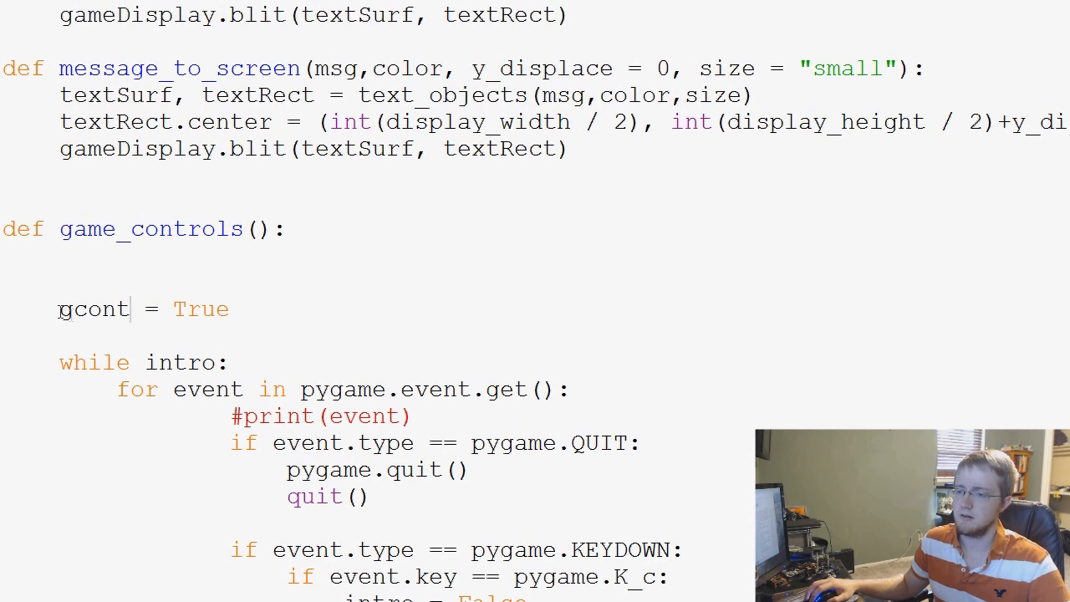
pyautogui.doubleClick(94, 308)
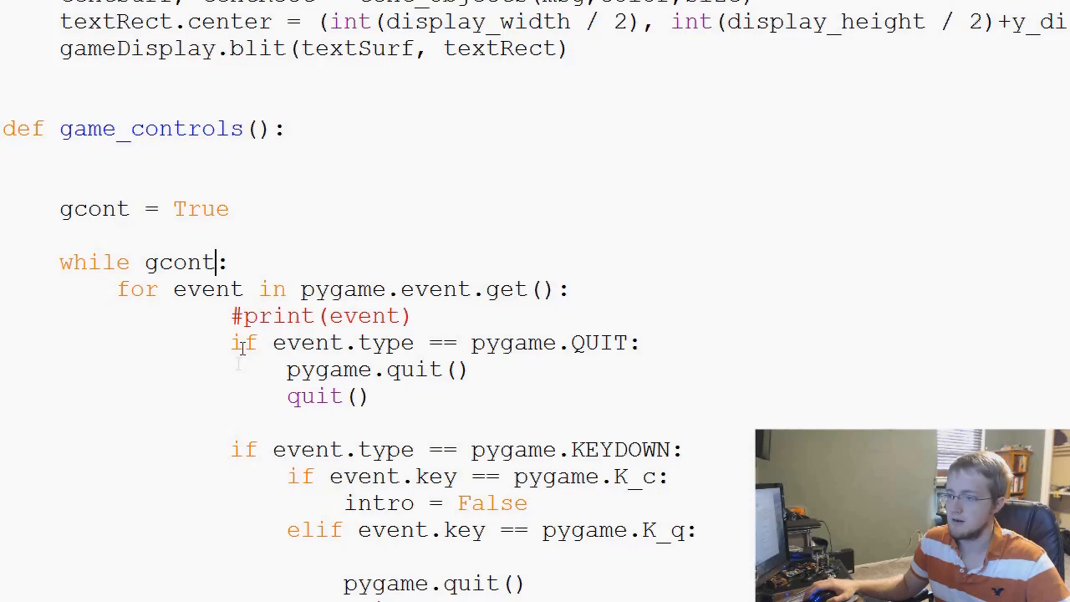
# Step: Scroll through the copied game_controls loop to reach its KEYDOWN handling
pyautogui.scroll(-3)
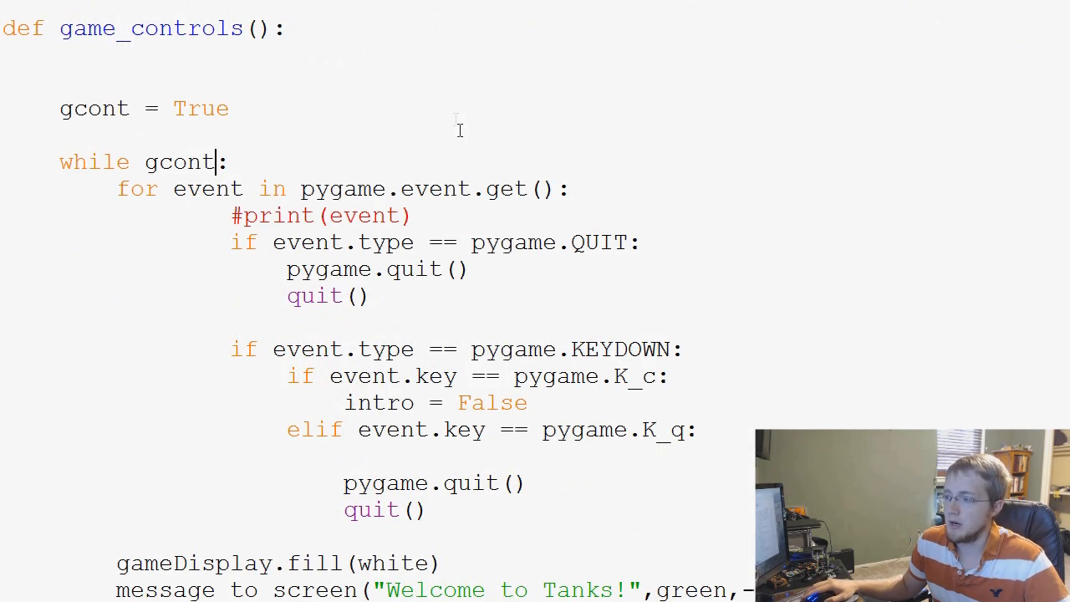
pyautogui.scroll(-3)
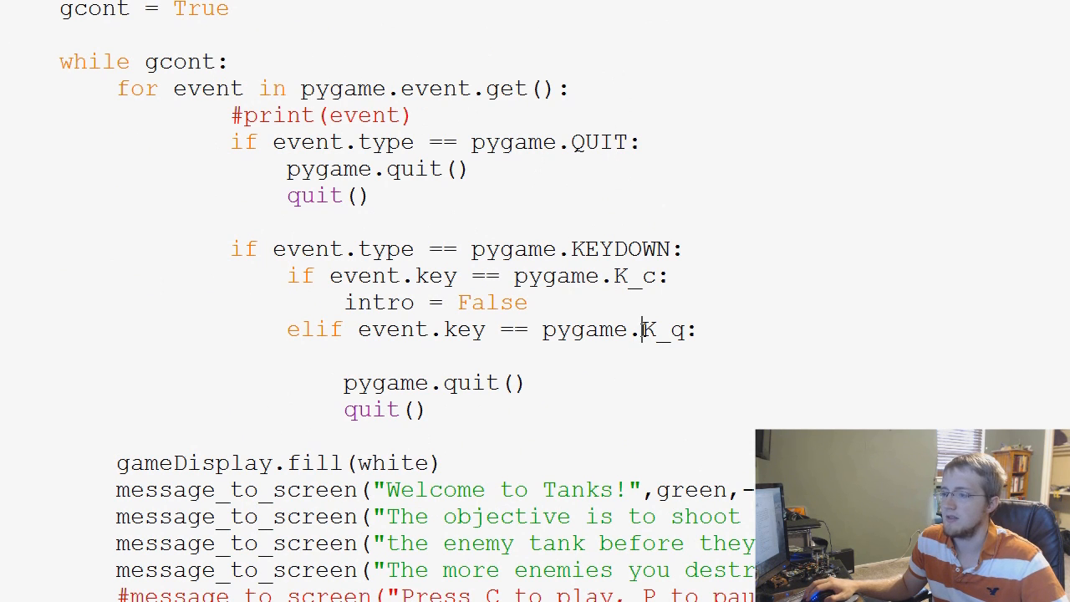
pyautogui.moveTo(460, 411)
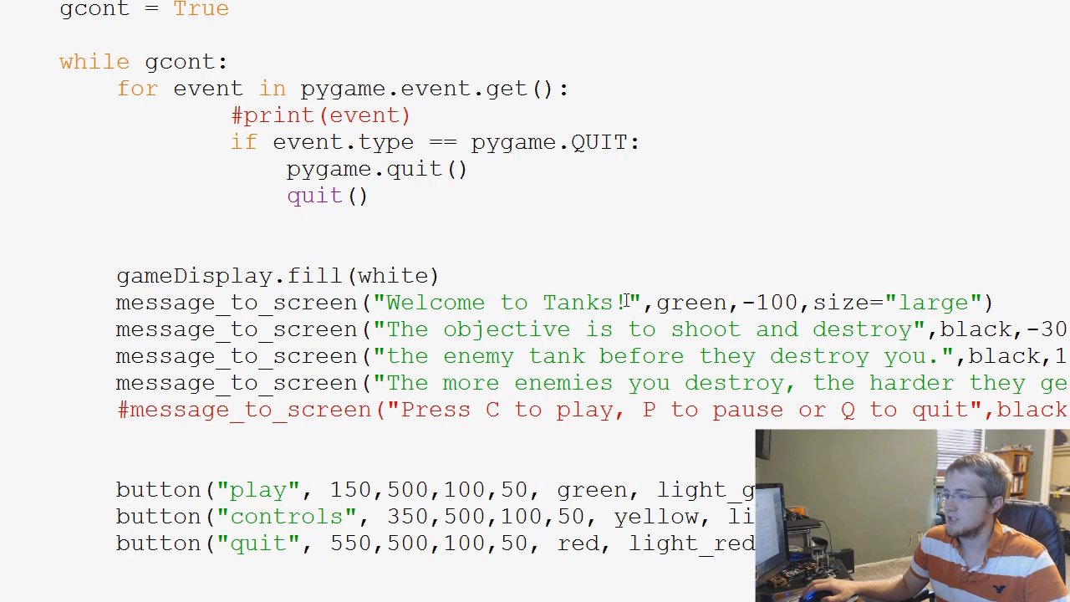
# Step: Retitle the screen to Controls and clear the old objective sentence
pyautogui.doubleClick(501, 303)
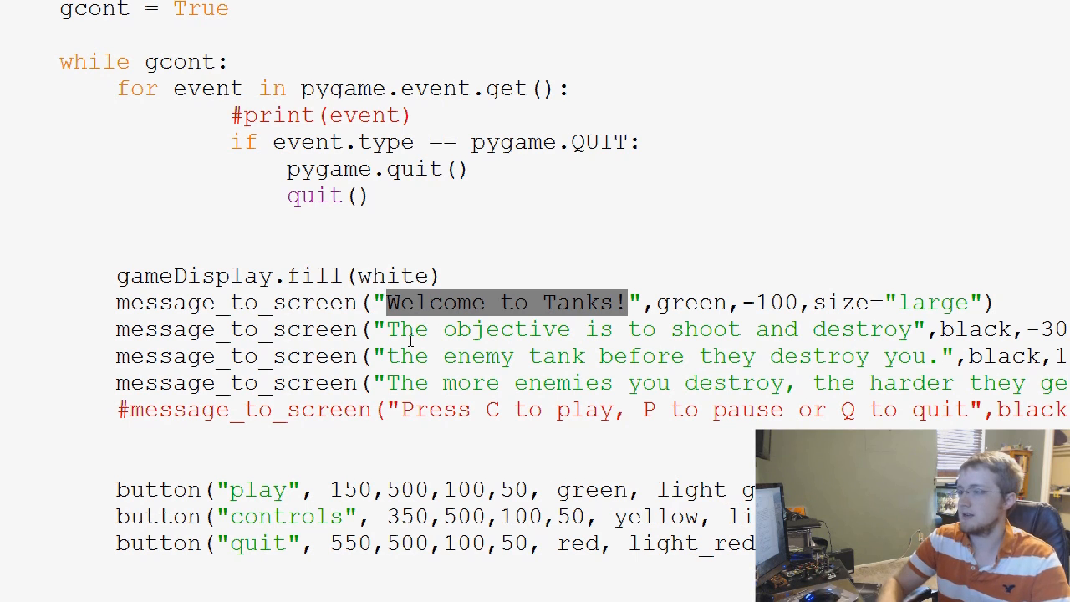
pyautogui.write('Tan')
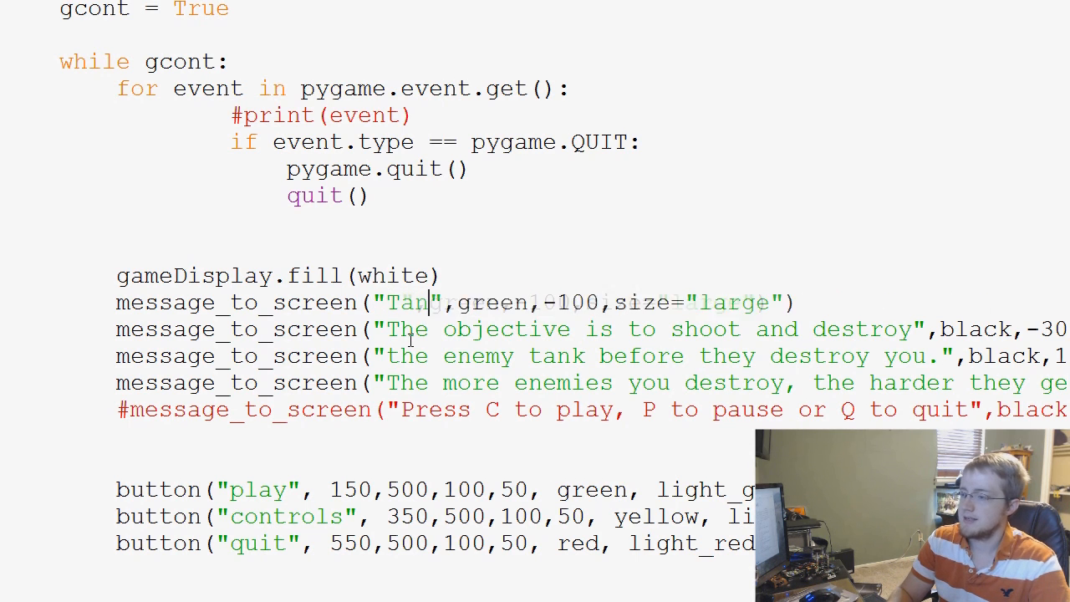
pyautogui.press('Backspace')
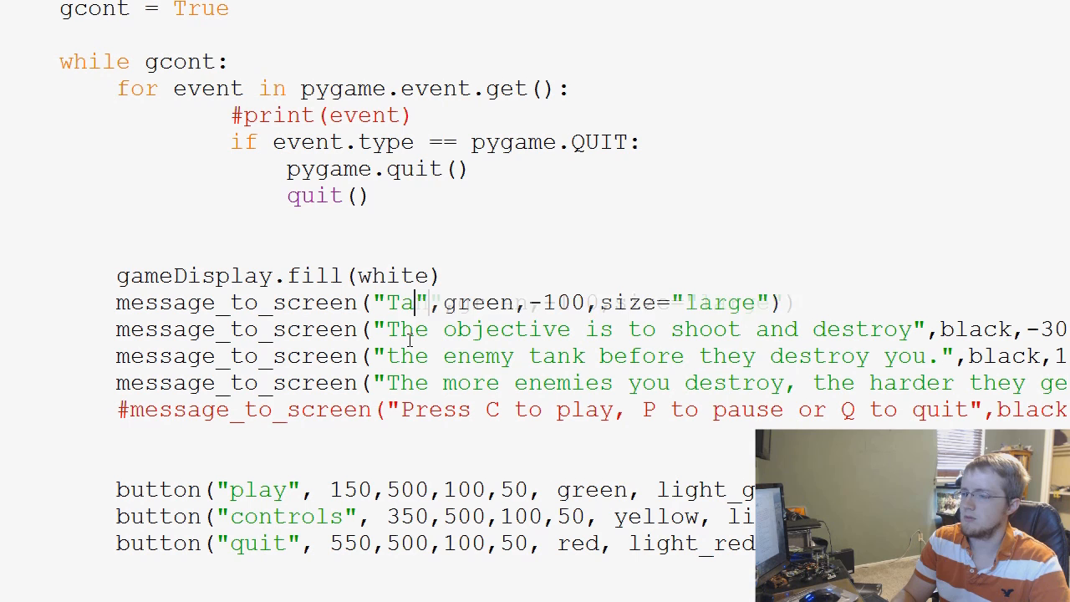
pyautogui.write('Controls')
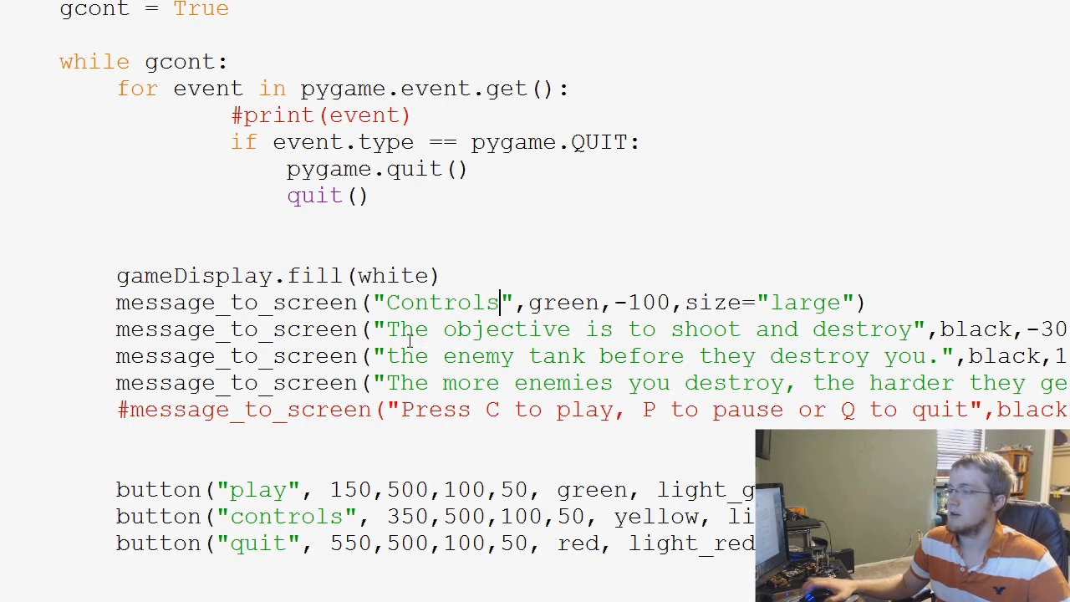
pyautogui.doubleClick(806, 302)
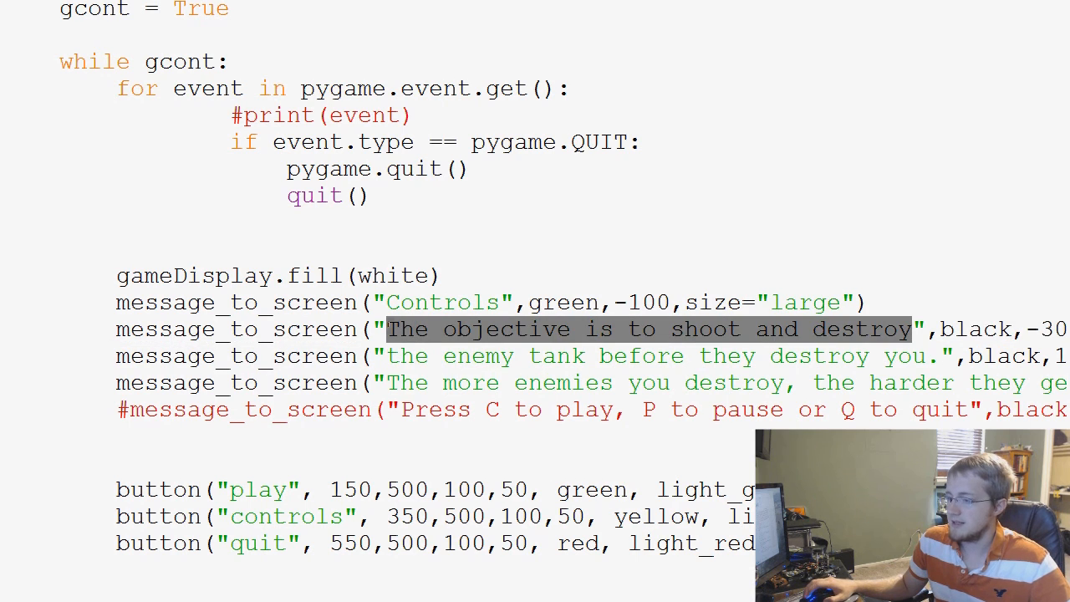
pyautogui.press('Delete')
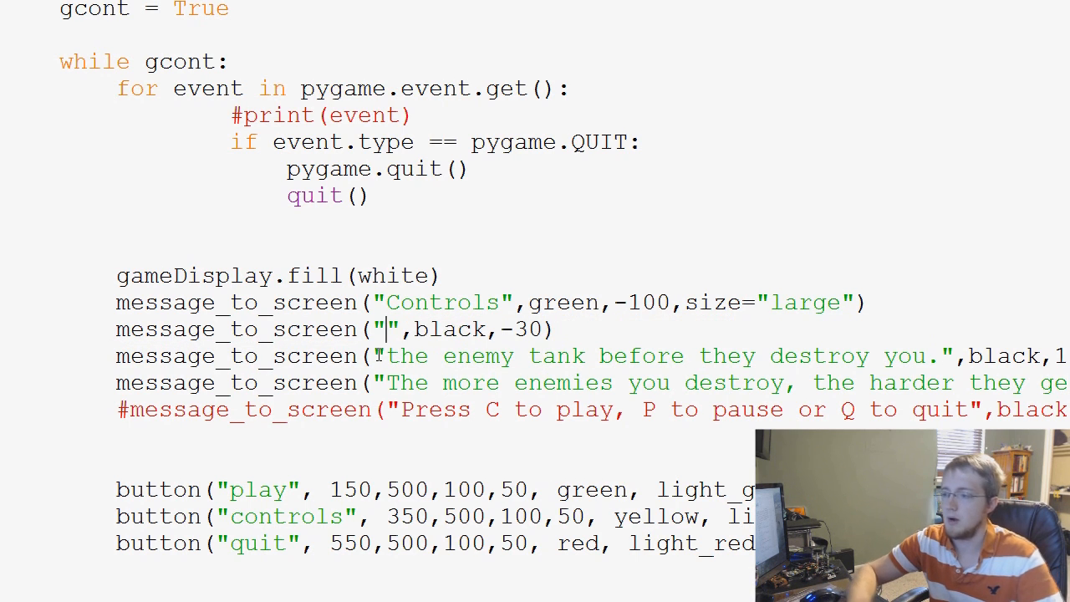
# Step: Write the first control line as Fire: Spacebar
pyautogui.write('Fire:')
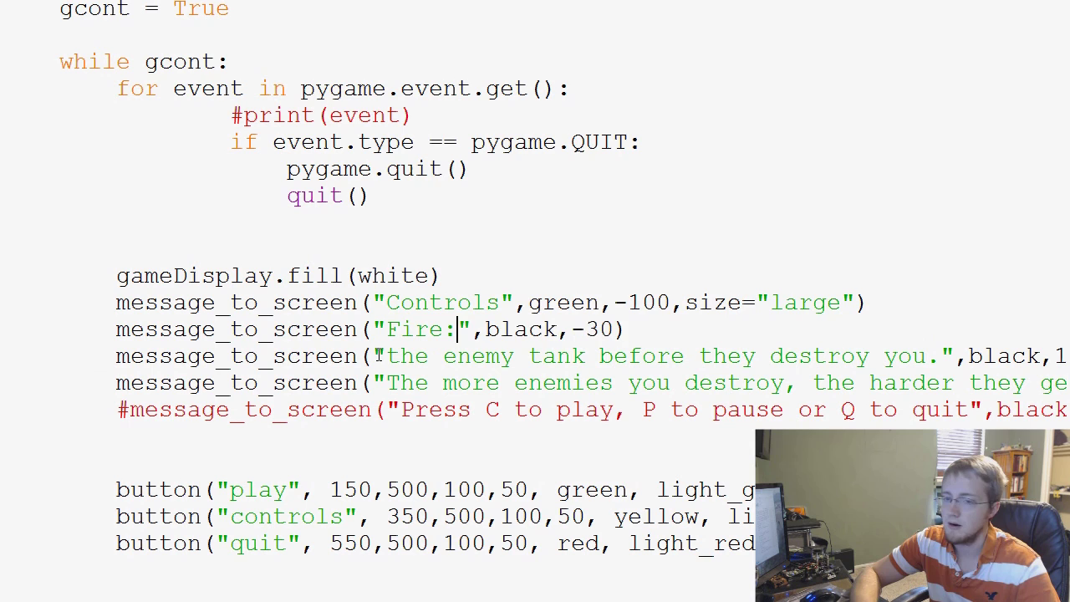
pyautogui.write('S')
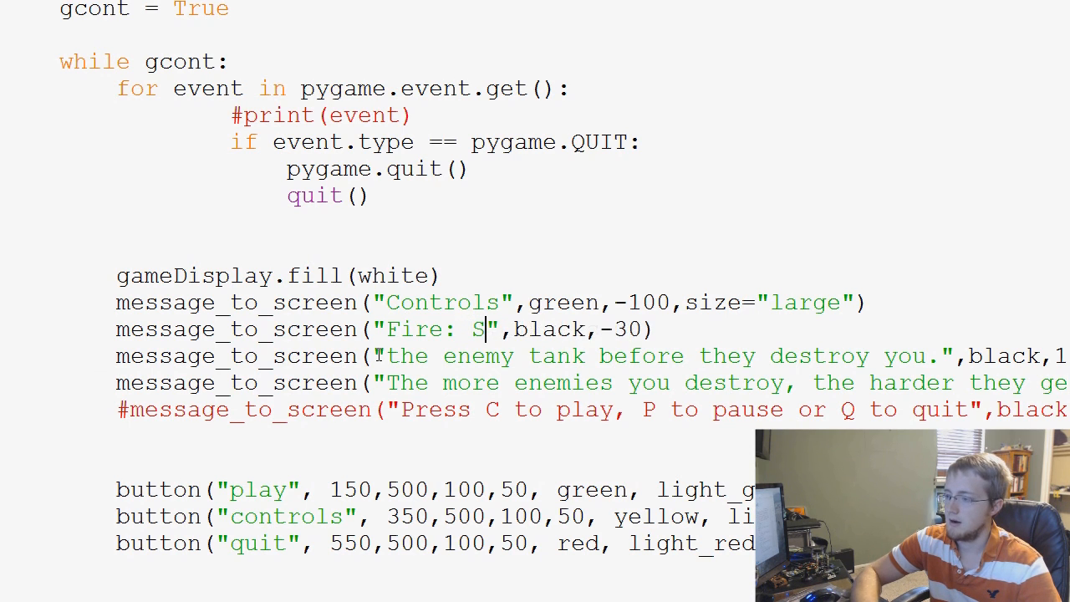
pyautogui.write('pace')
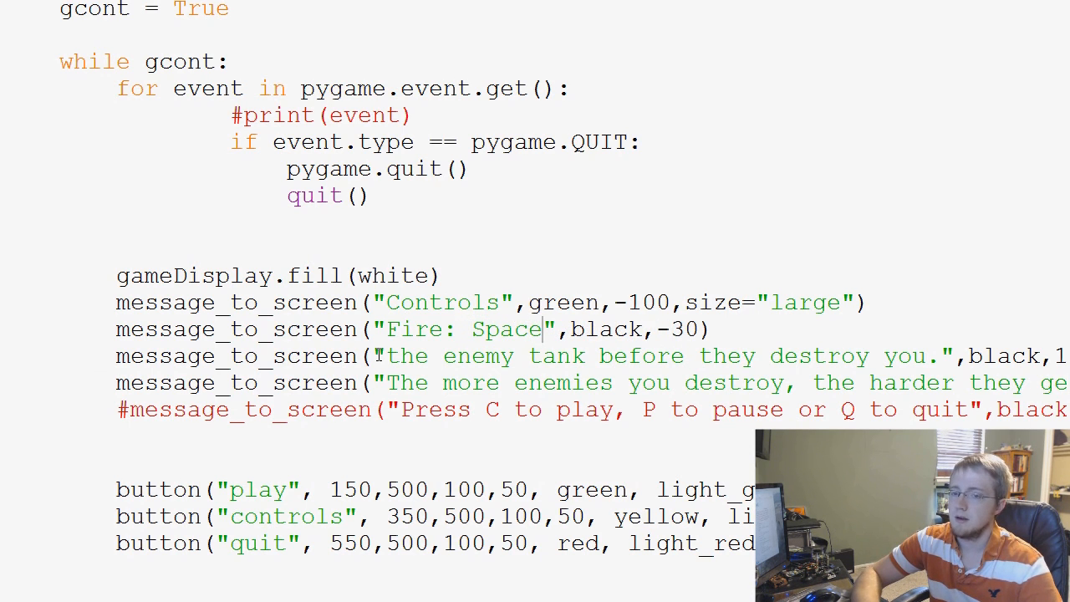
pyautogui.write('bar')
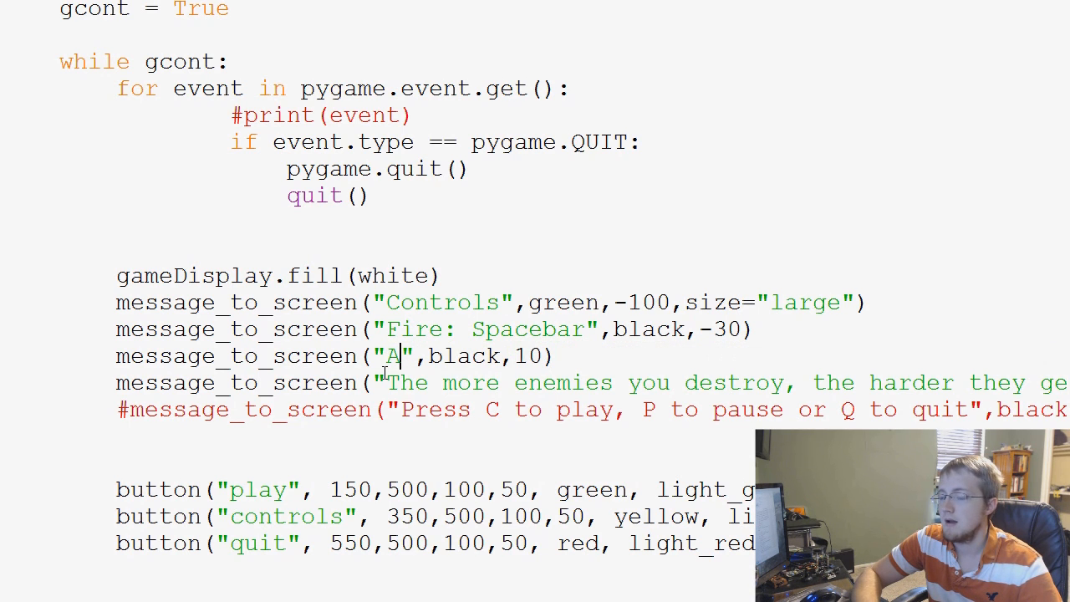
# Step: Write Move Turret: Up and Down arrows and begin the Move Tank line
pyautogui.write('T')
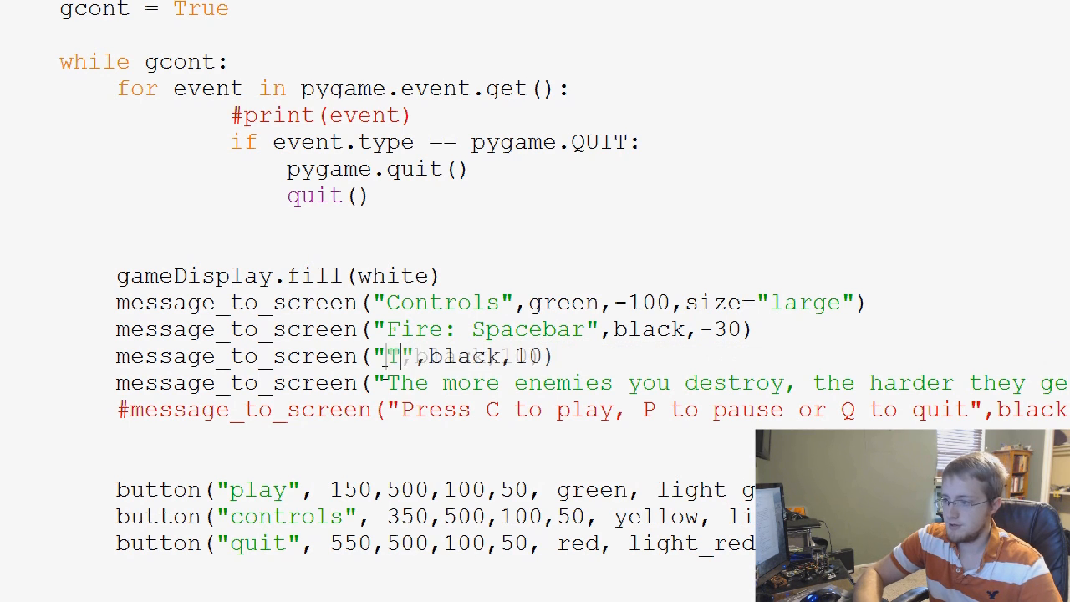
pyautogui.write('Move Tur')
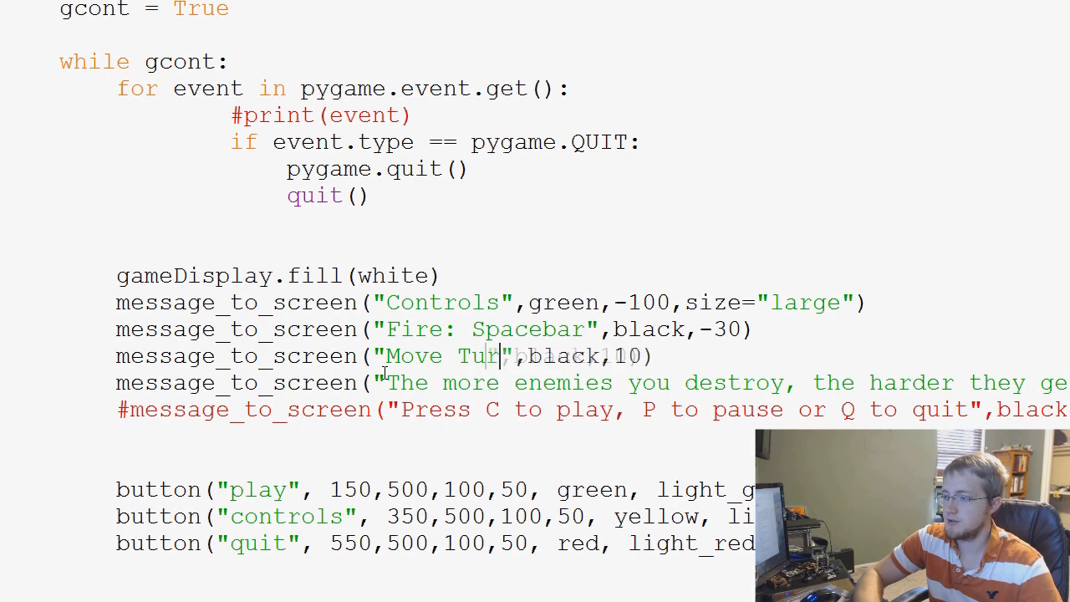
pyautogui.write('rret:')
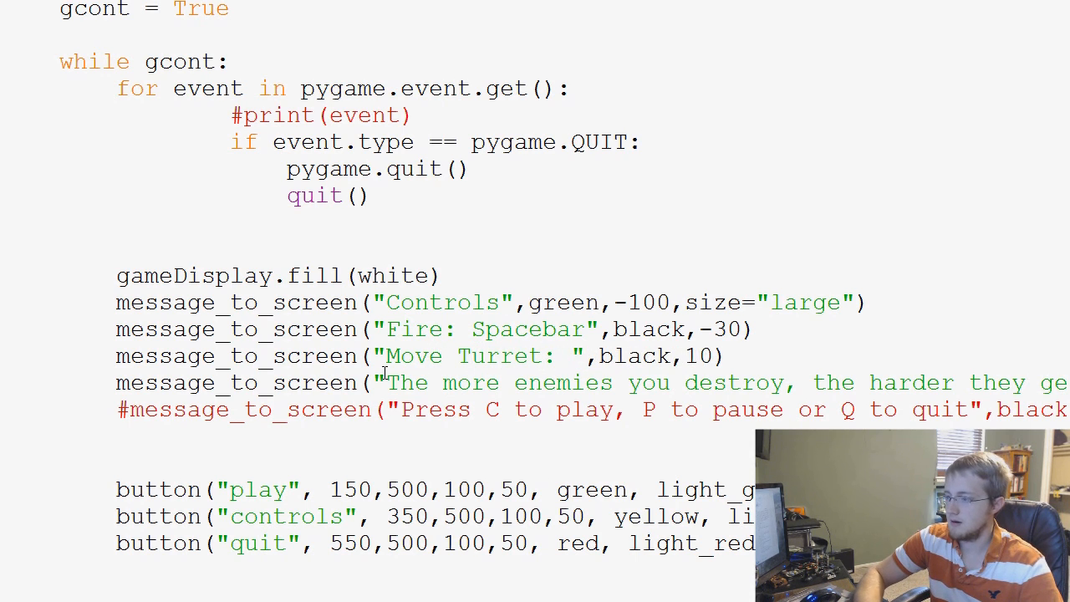
pyautogui.write('Up and Down')
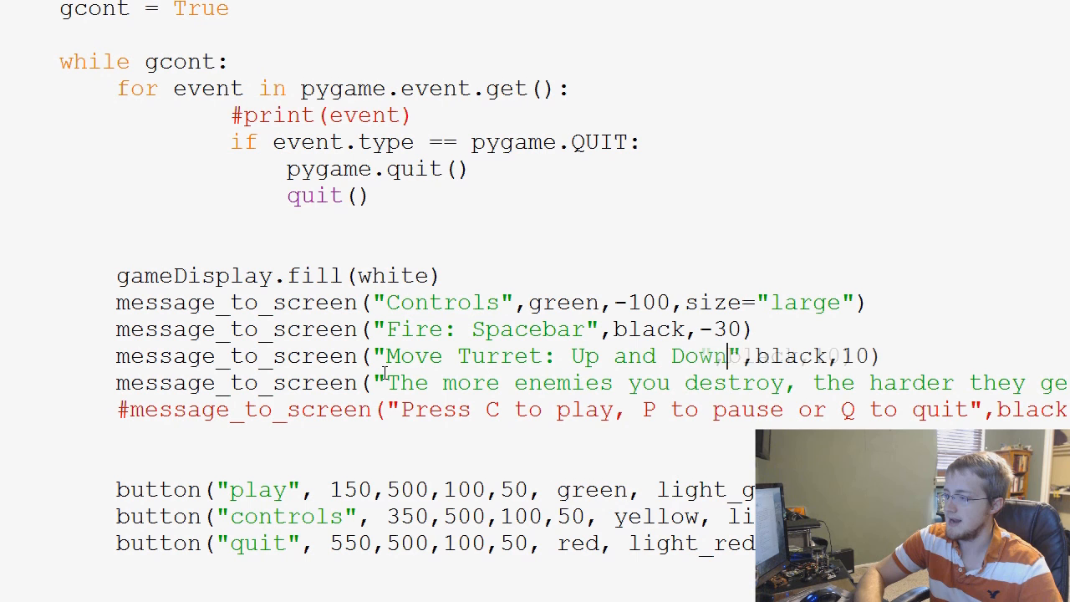
pyautogui.write('arrows')
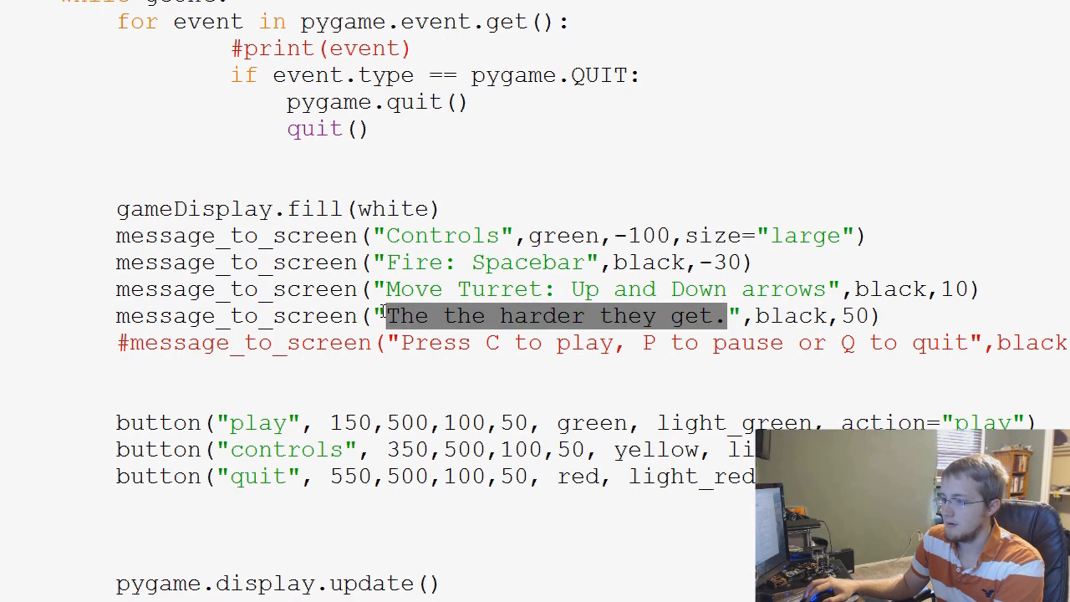
pyautogui.write('Move Tank: Left and Right')
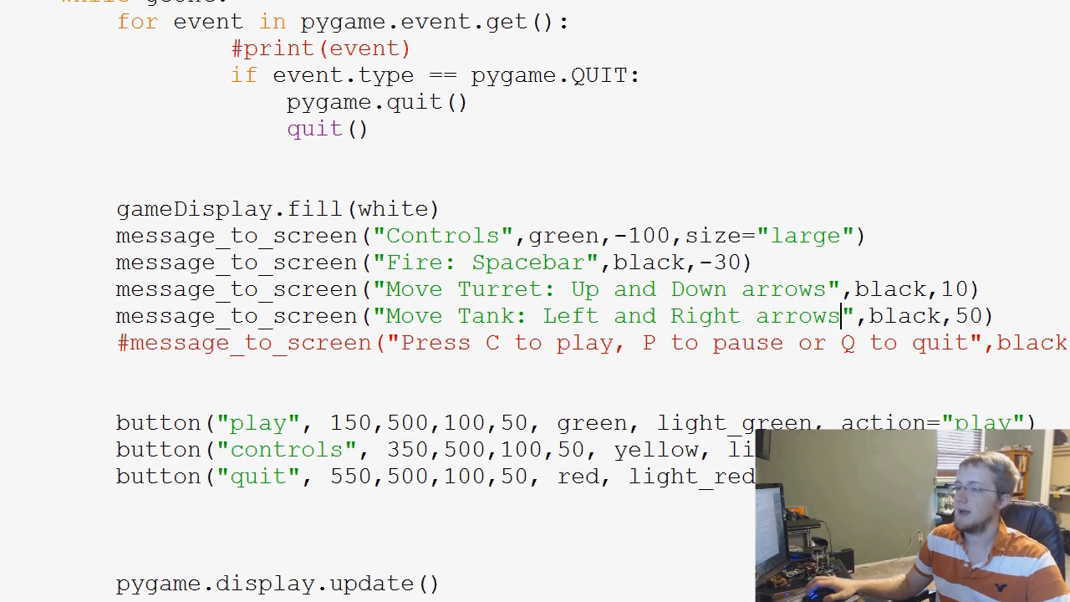
pyautogui.moveTo(1043, 331)
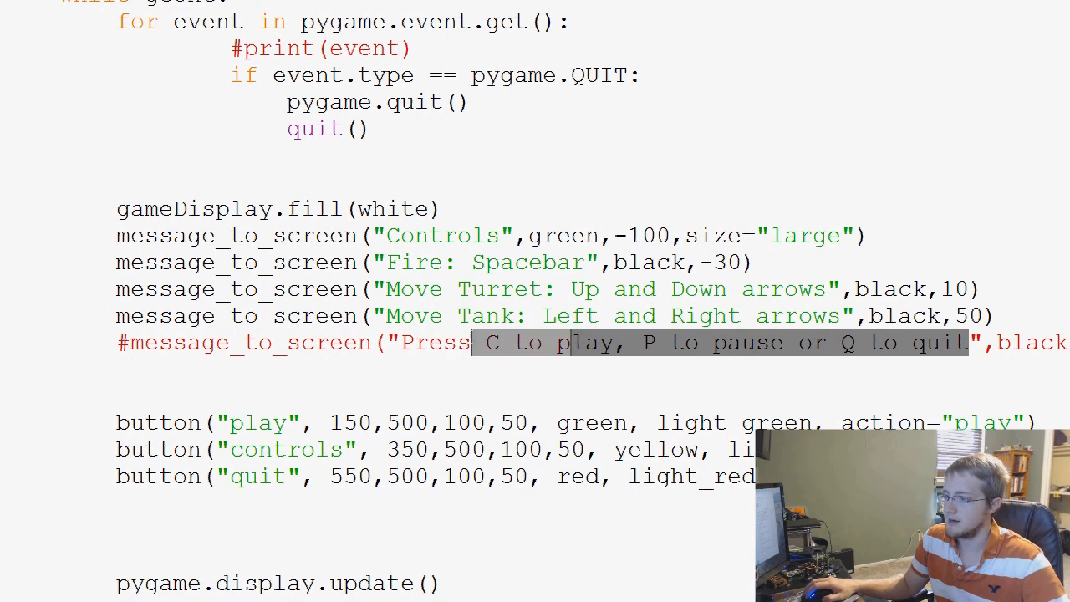
# Step: Finish the line as message_to_screen("Pause: P",black,180) and run the game
pyautogui.write('P",black,180)')
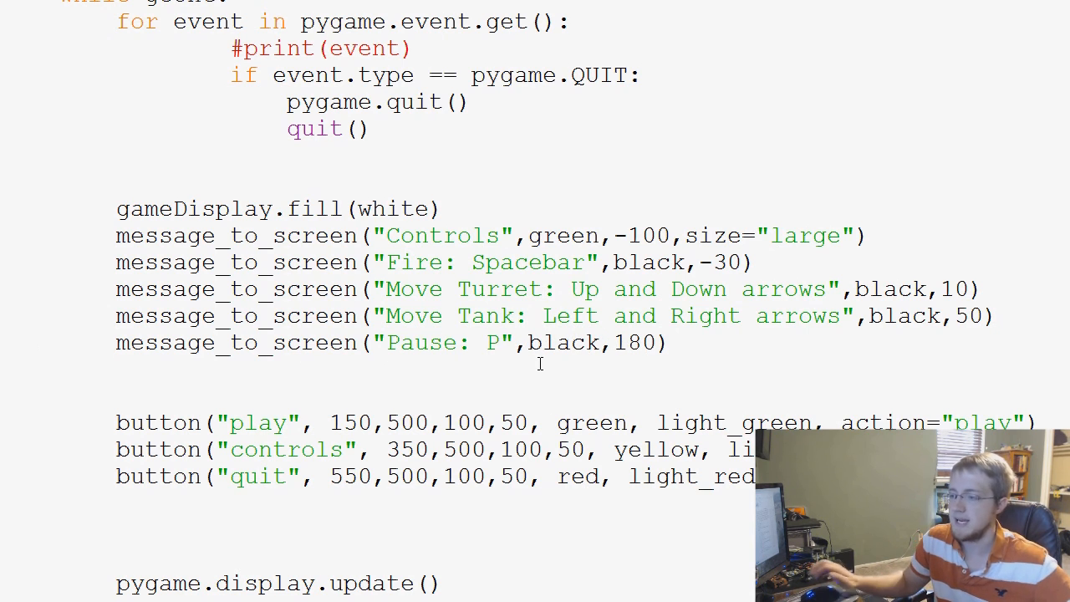
pyautogui.click(502, 343)
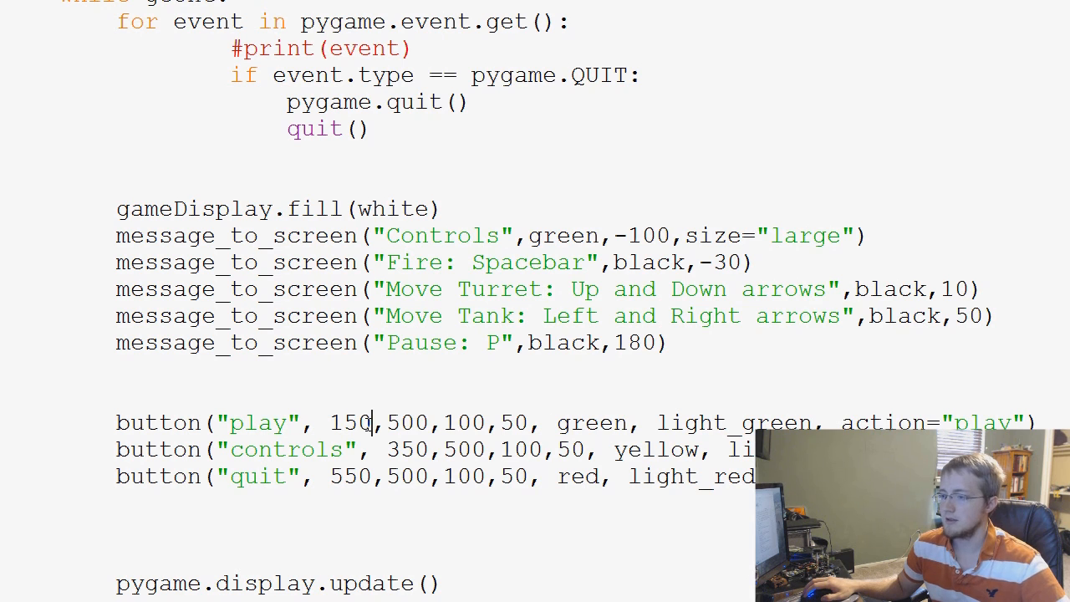
pyautogui.moveTo(700, 283)
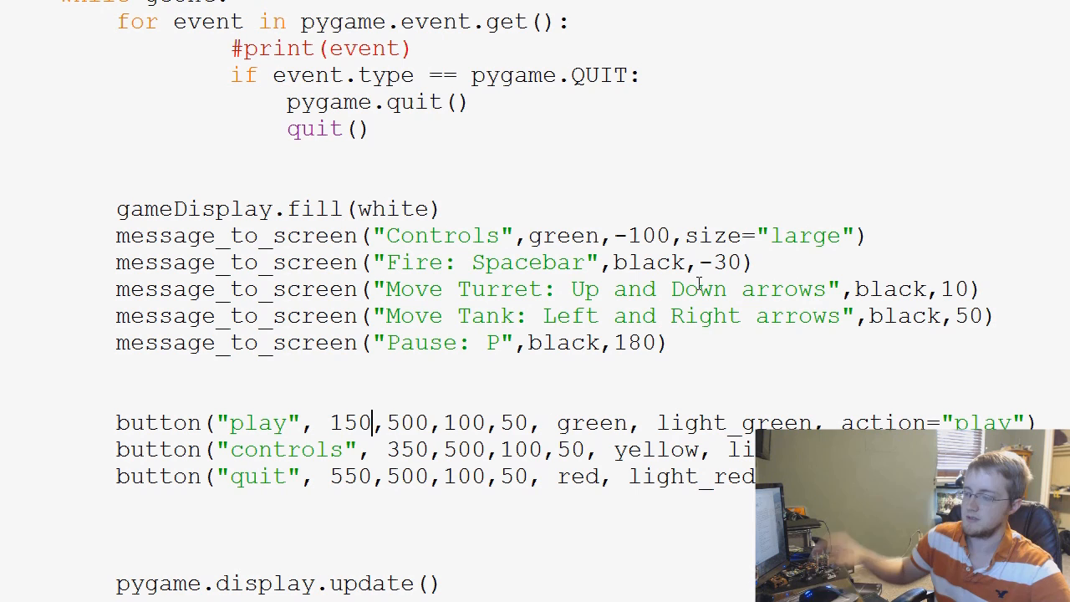
pyautogui.moveTo(709, 378)
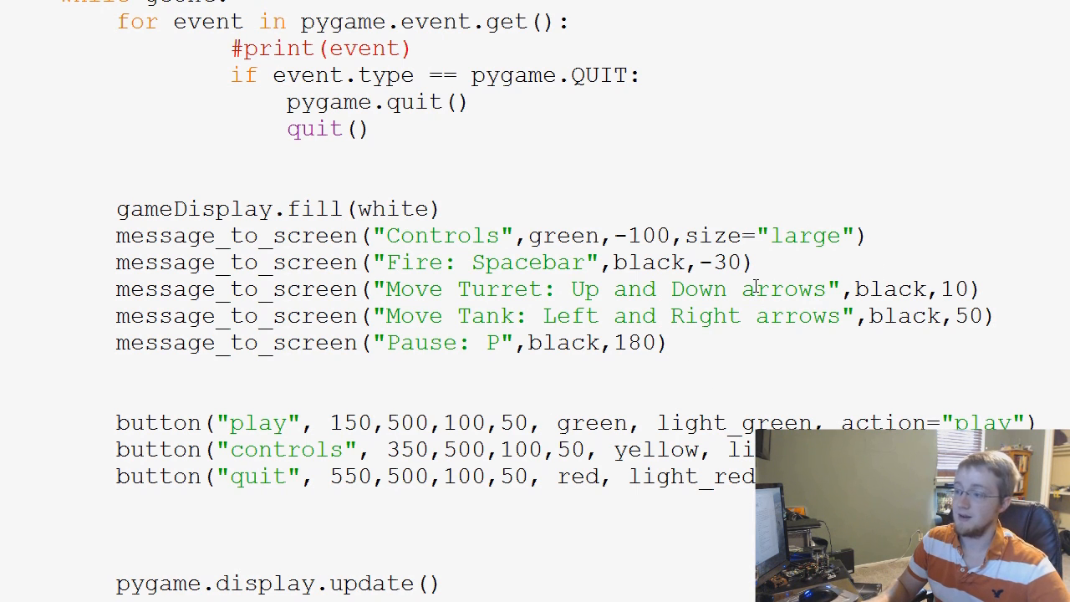
pyautogui.click(669, 342)
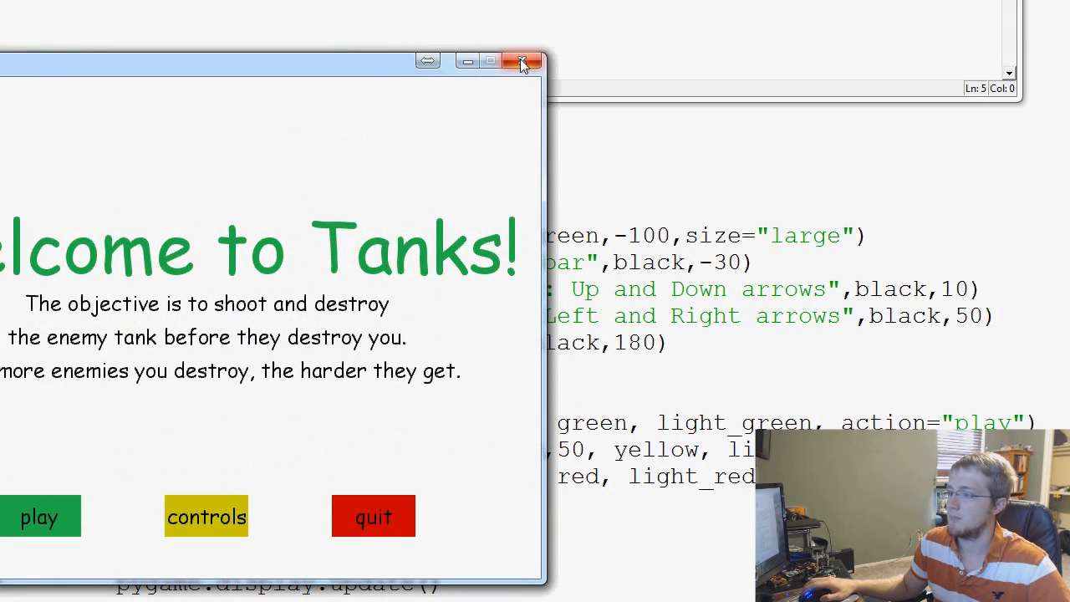
pyautogui.click(522, 60)
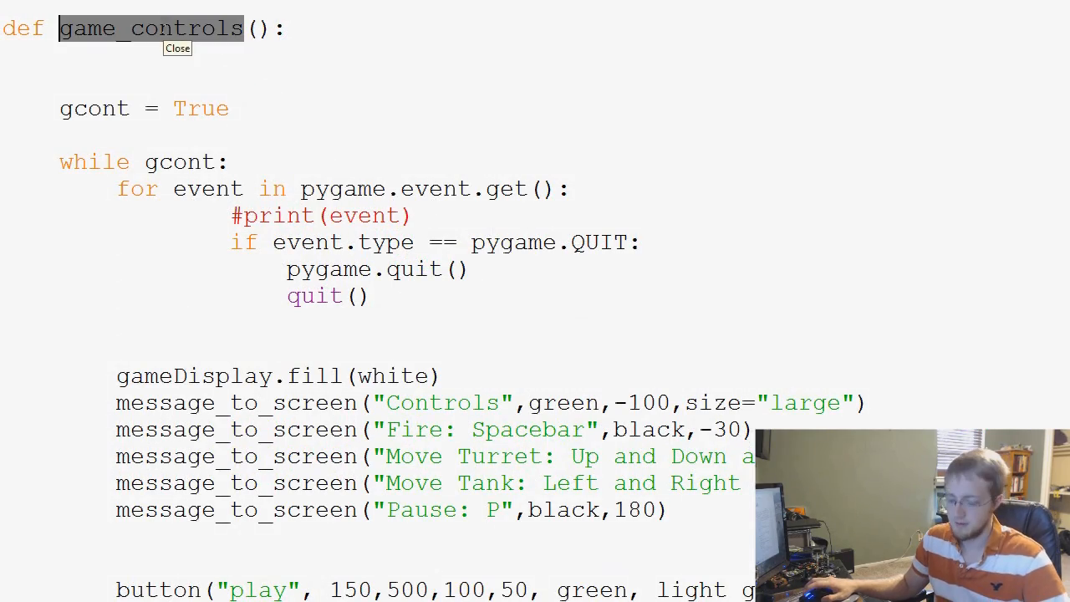
# Step: Replace pass under action == "controls" in button with game_controls()
pyautogui.scroll(3)
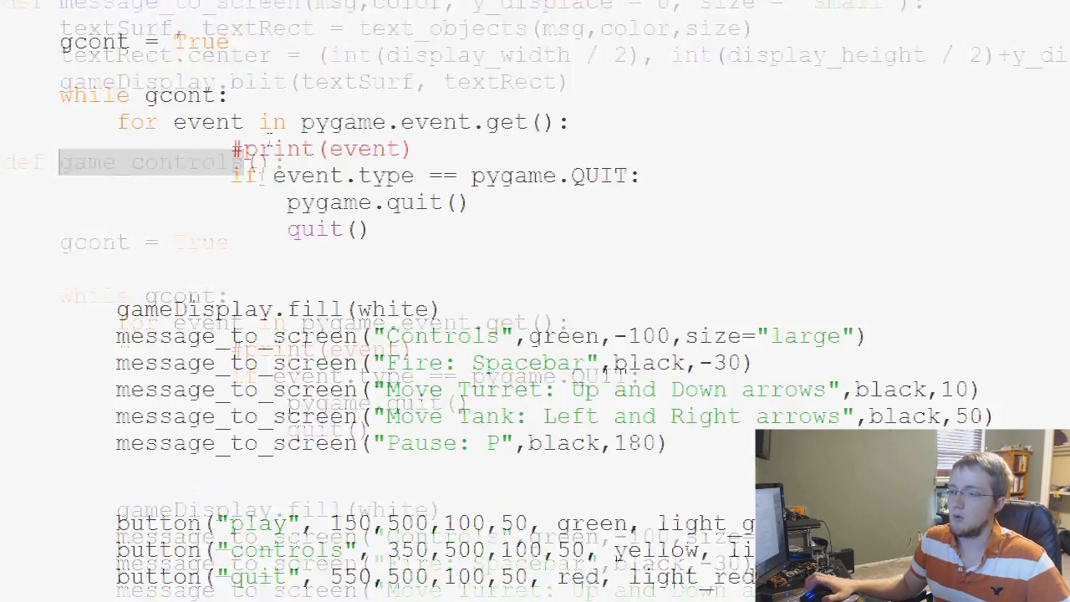
pyautogui.scroll(3)
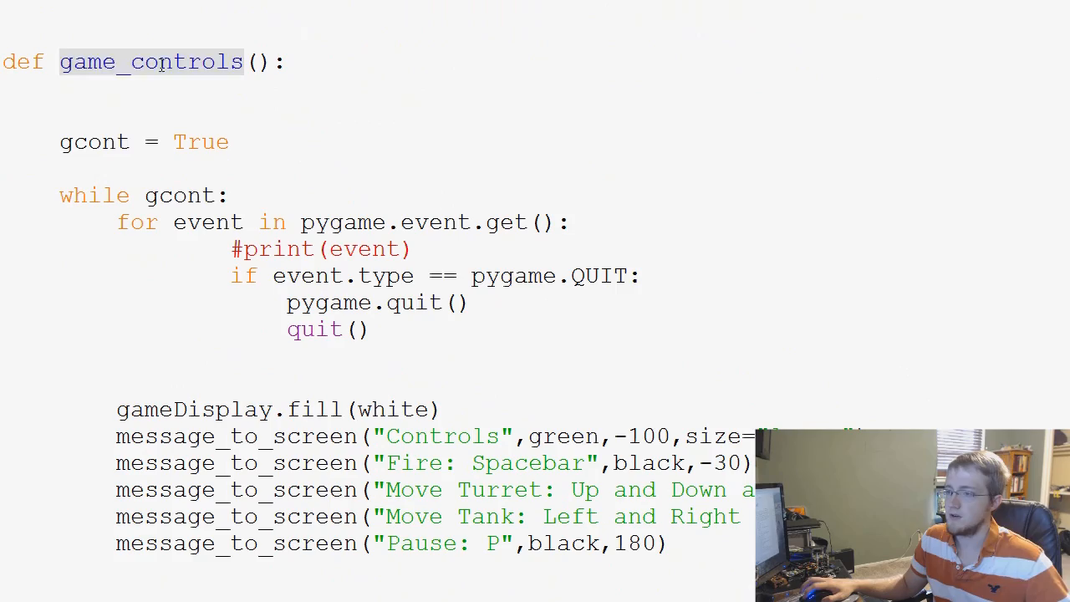
pyautogui.scroll(-3)
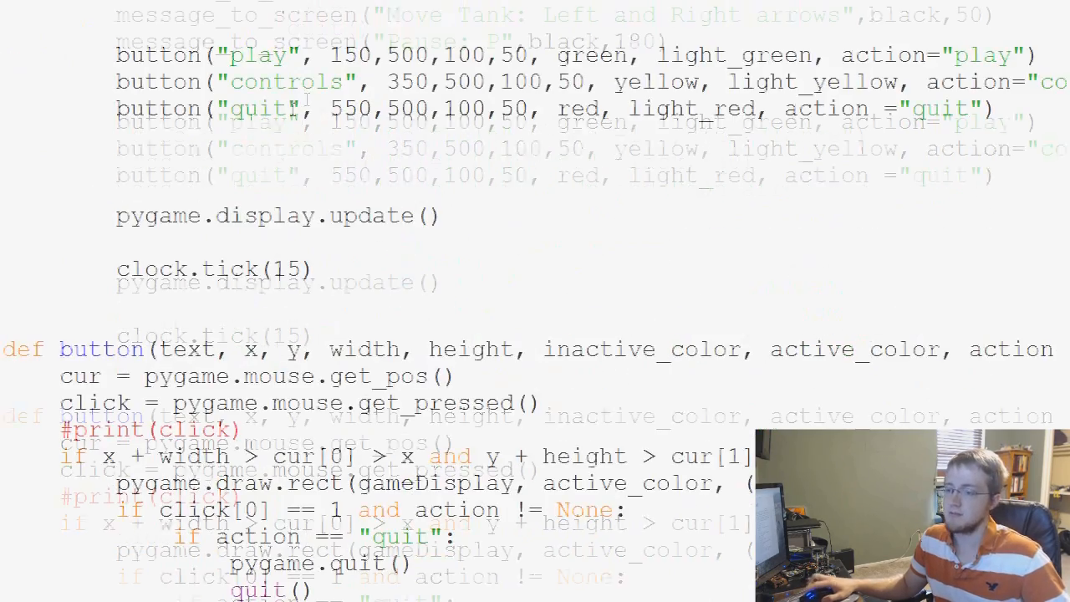
pyautogui.scroll(-3)
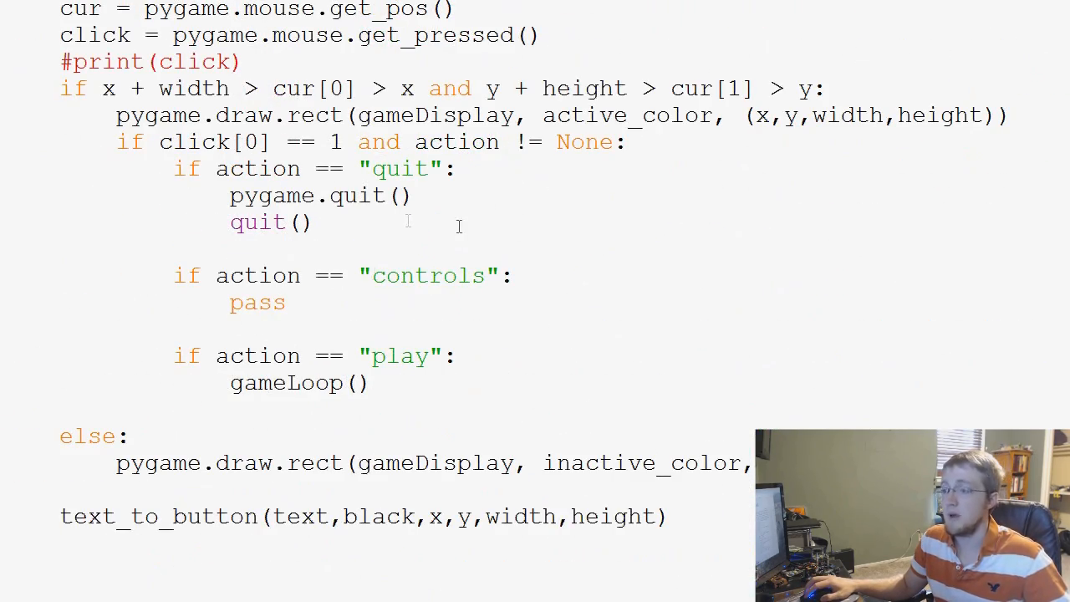
pyautogui.write('game_controls')
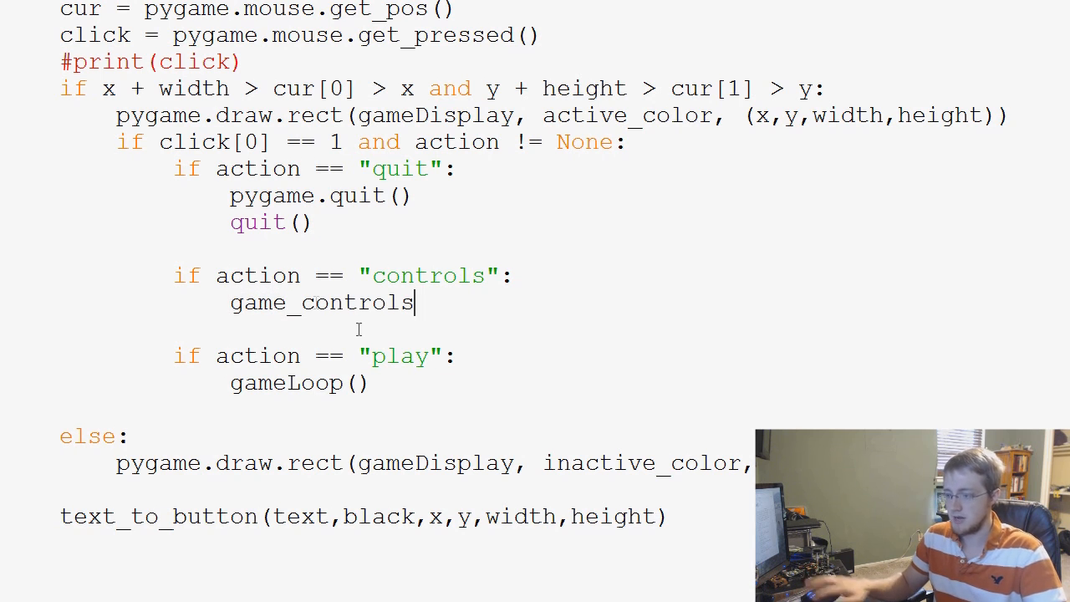
pyautogui.write('()')
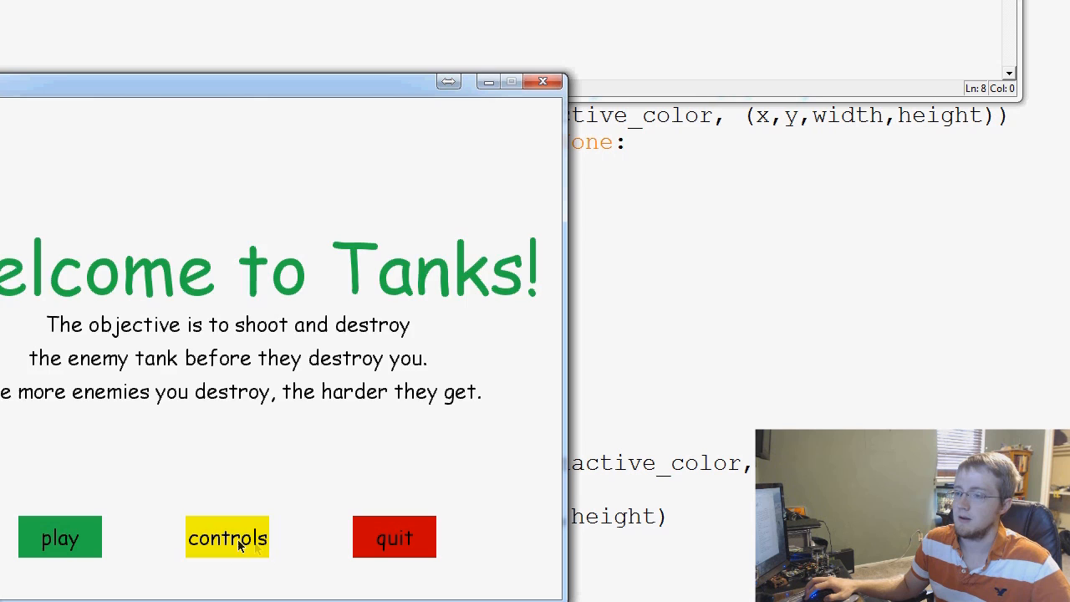
# Step: Open the Controls screen from the intro menu's controls button
pyautogui.click(227, 537)
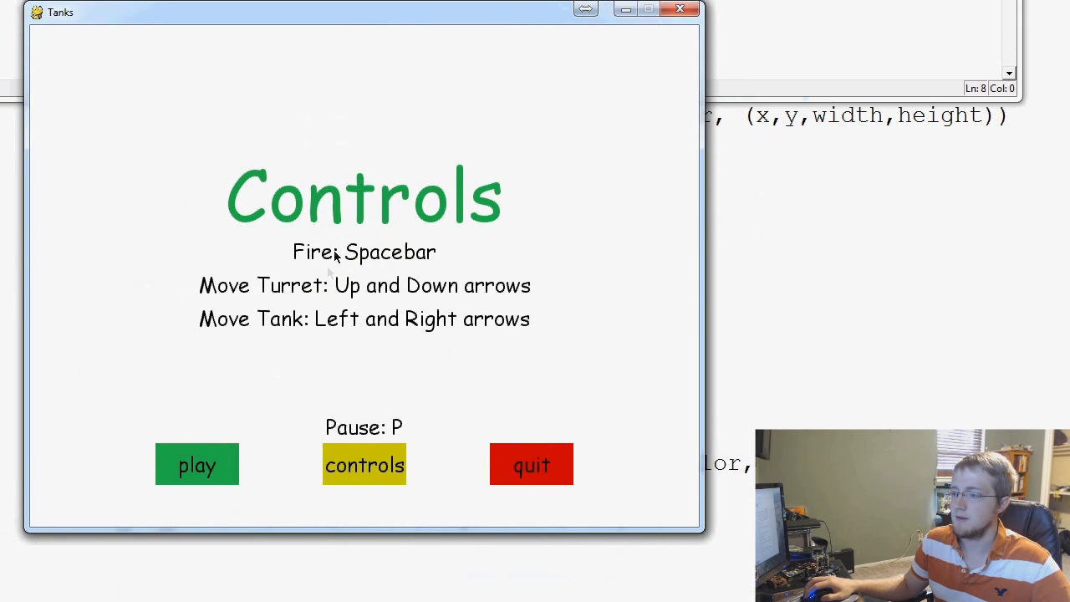
pyautogui.moveTo(264, 335)
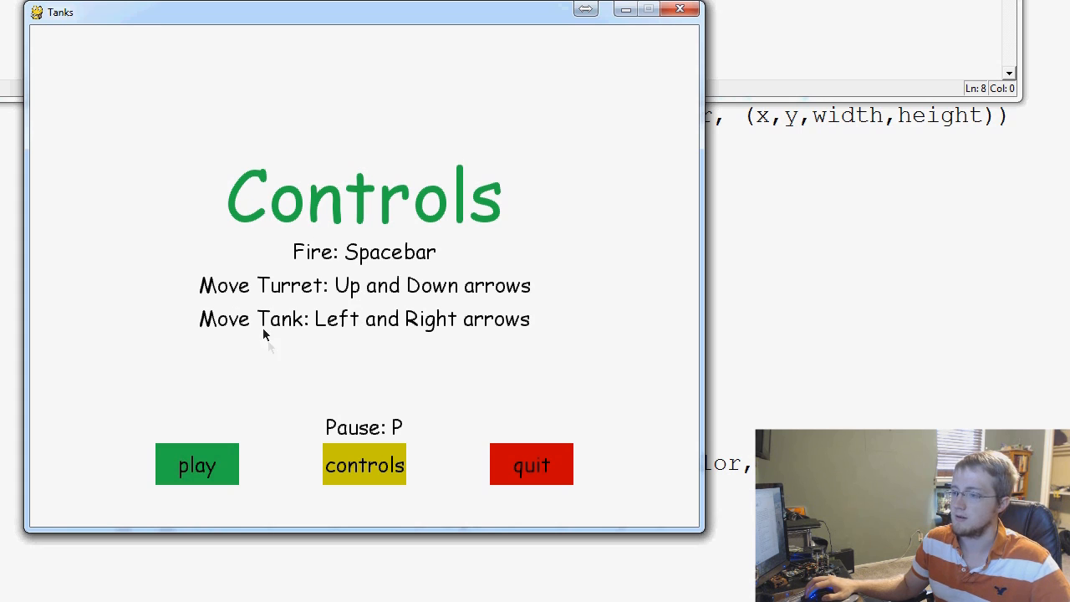
pyautogui.moveTo(366, 433)
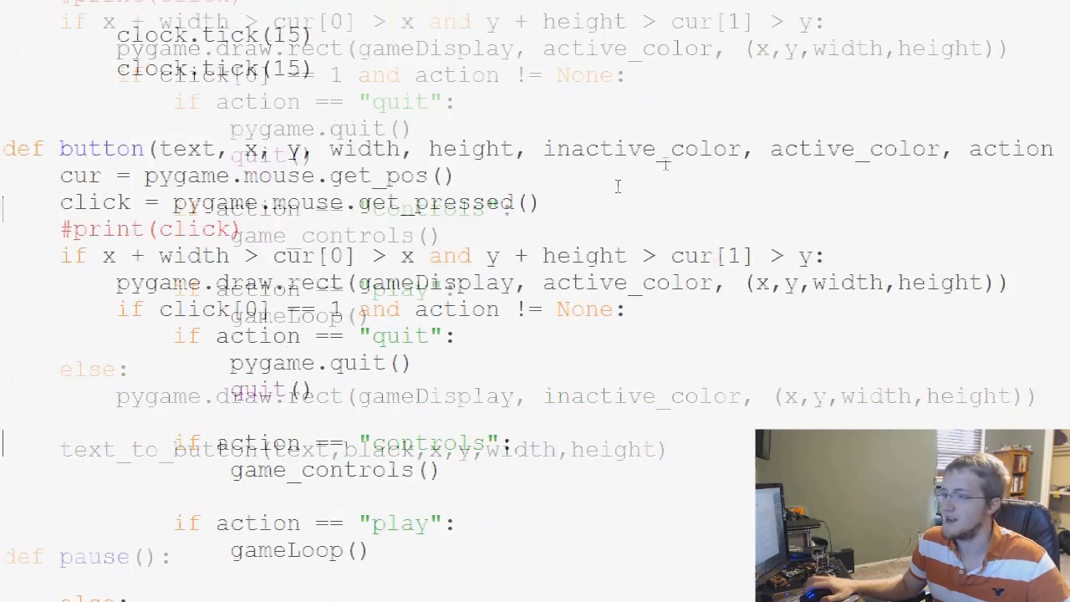
# Step: Change the Pause: P message offset from 180 to 90 and rerun
pyautogui.scroll(-3)
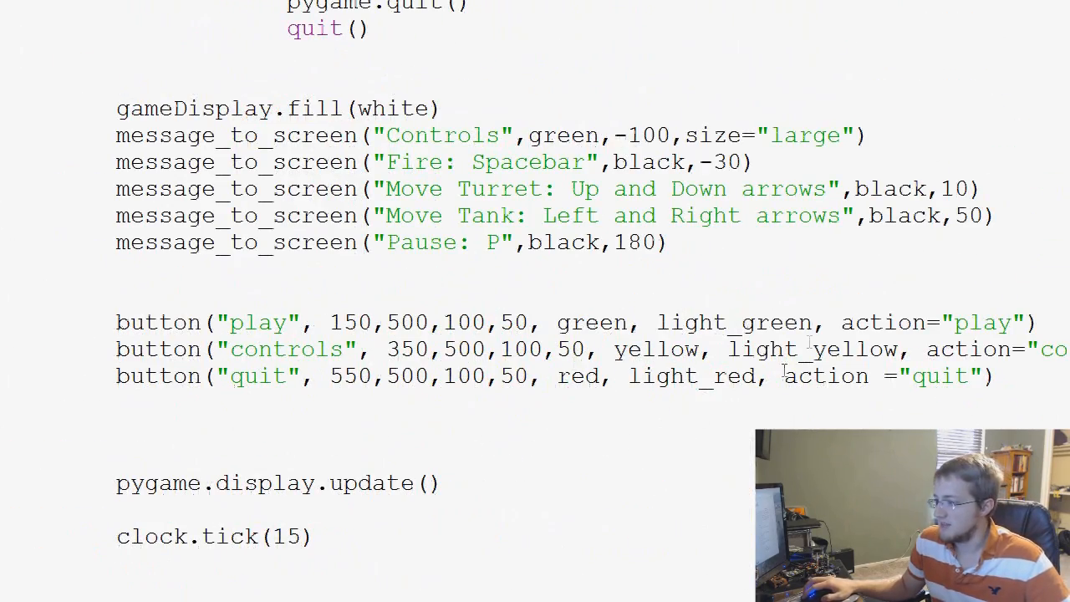
pyautogui.scroll(3)
pyautogui.write('9')
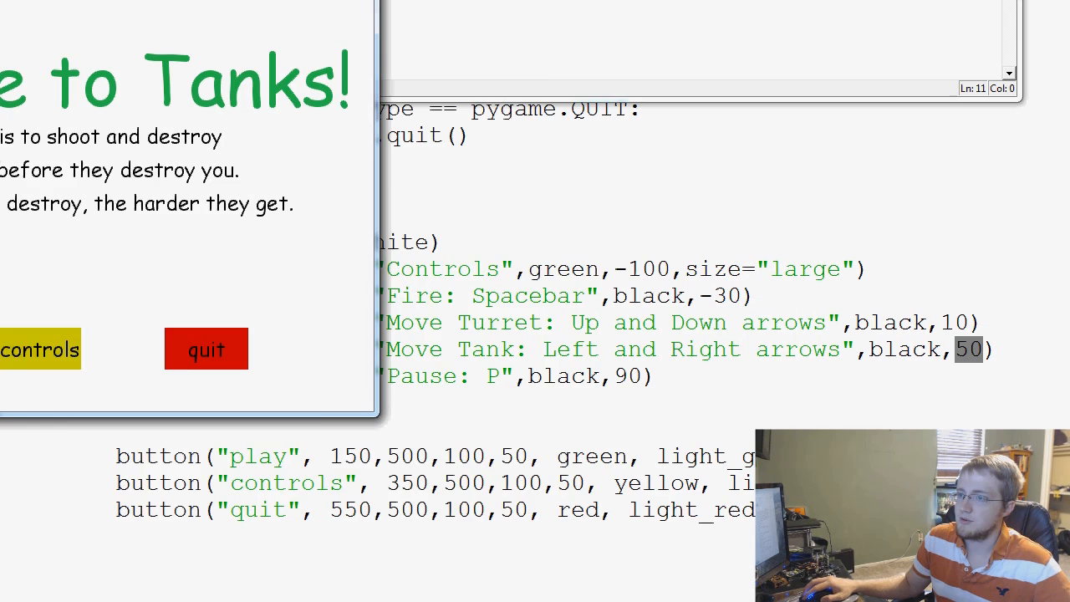
# Step: Visit Controls, start play, and reopen Controls to confirm Pause: P sits clear of the buttons
pyautogui.click(42, 350)
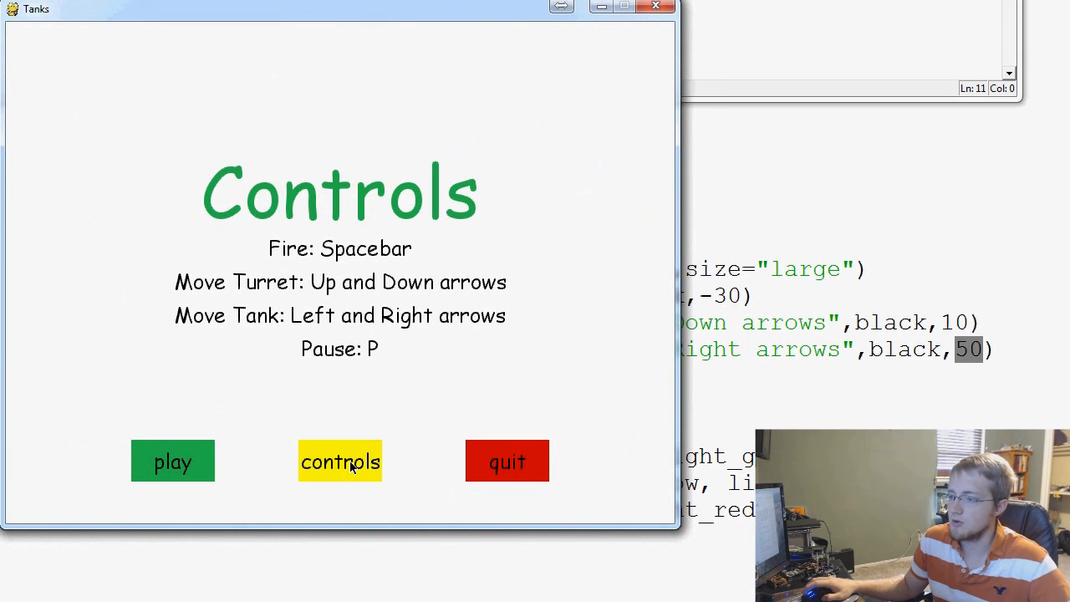
pyautogui.moveTo(248, 244)
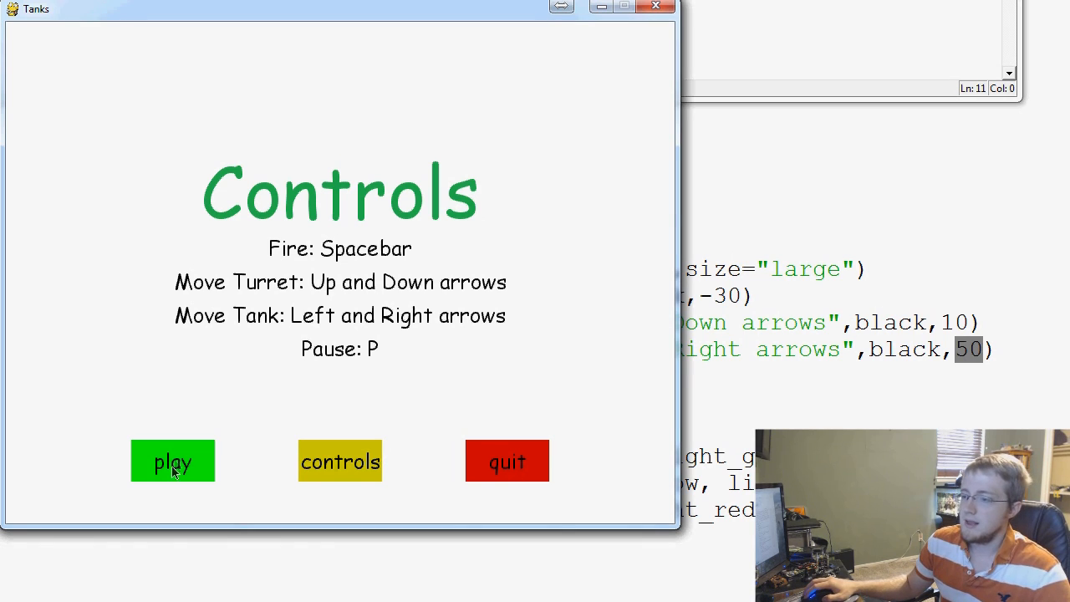
pyautogui.click(172, 462)
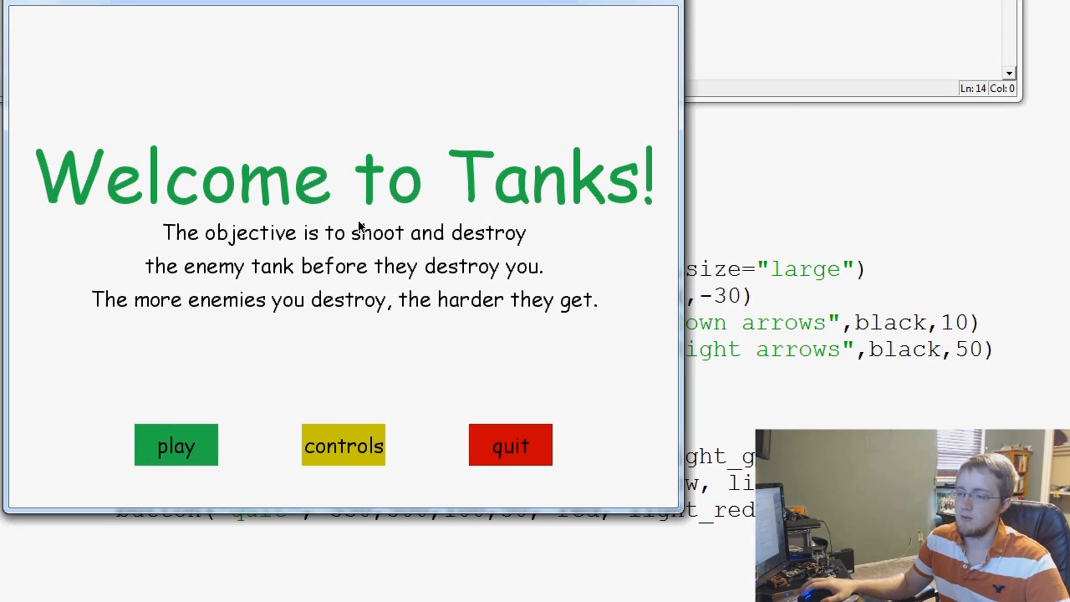
pyautogui.click(343, 445)
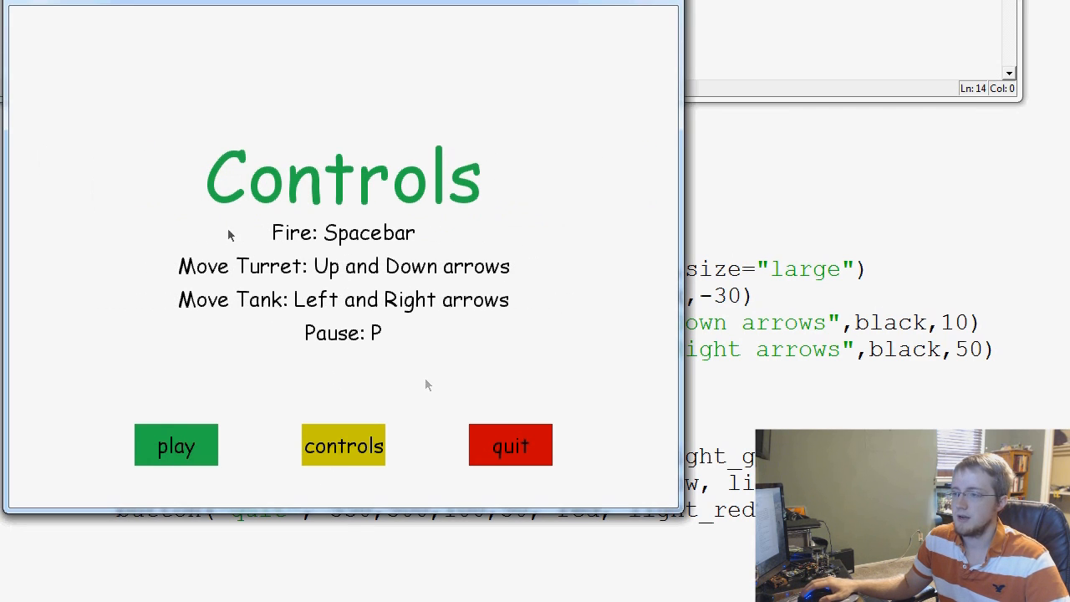
pyautogui.moveTo(526, 231)
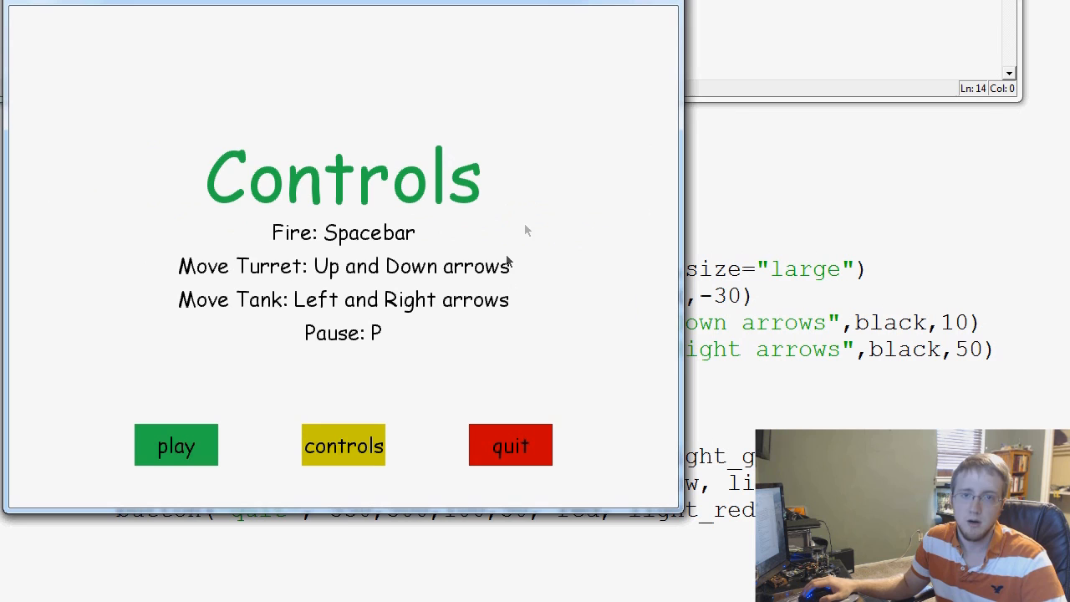
pyautogui.click(176, 444)
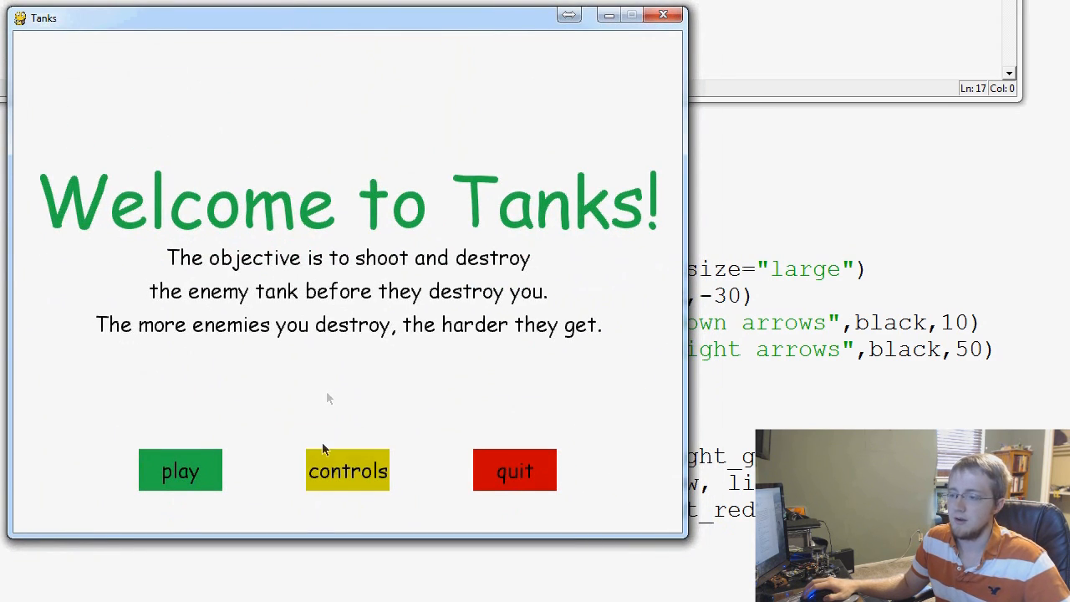
pyautogui.click(348, 470)
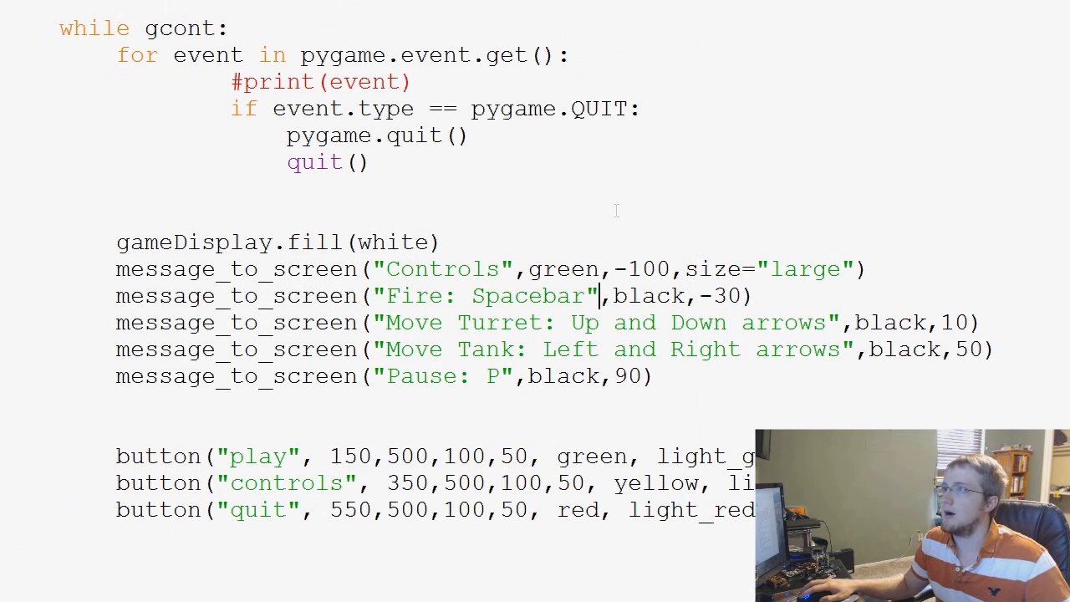
# Step: Relabel the Controls screen's middle button text from controls to Main Menu
pyautogui.scroll(-3)
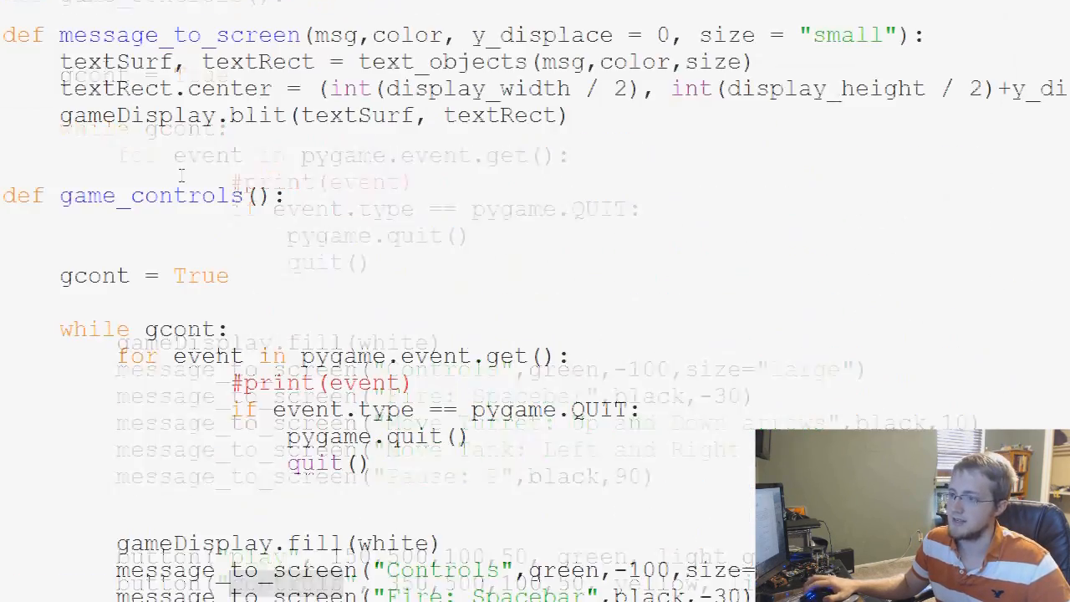
pyautogui.scroll(-3)
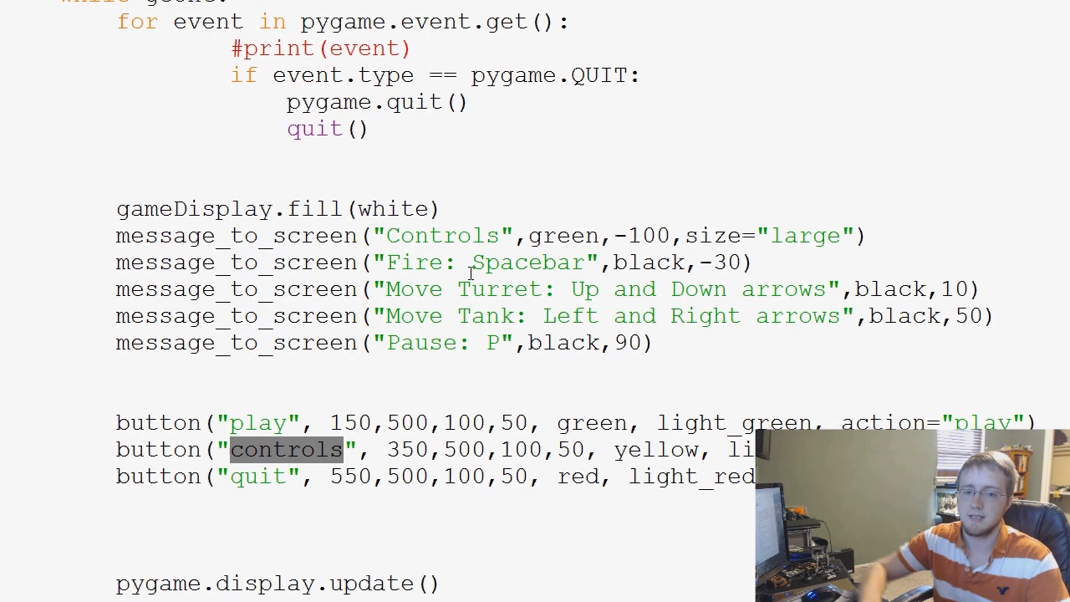
pyautogui.write('M')
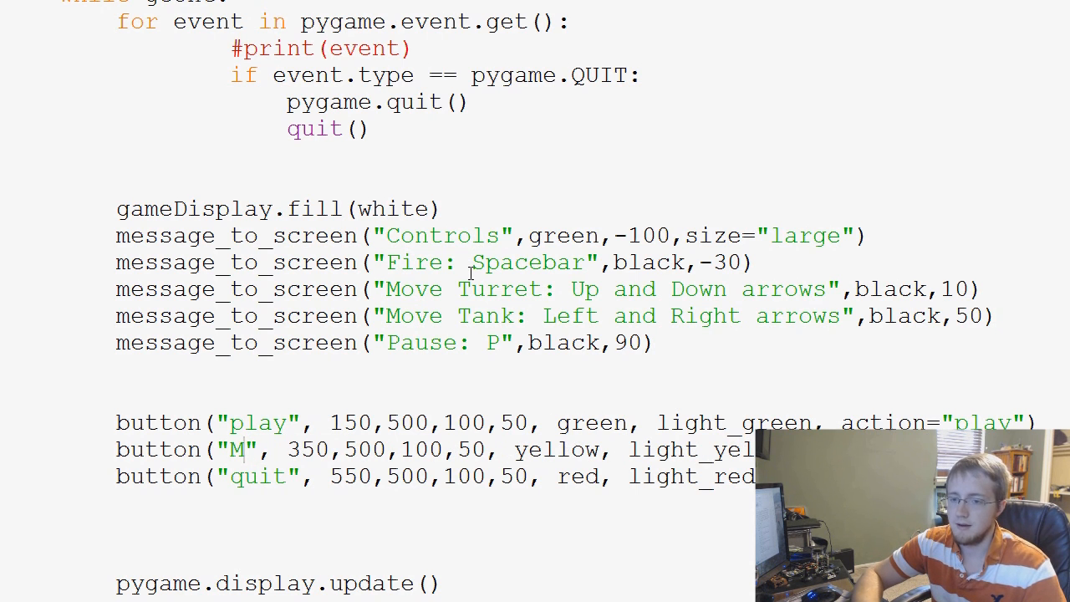
pyautogui.write('ain')
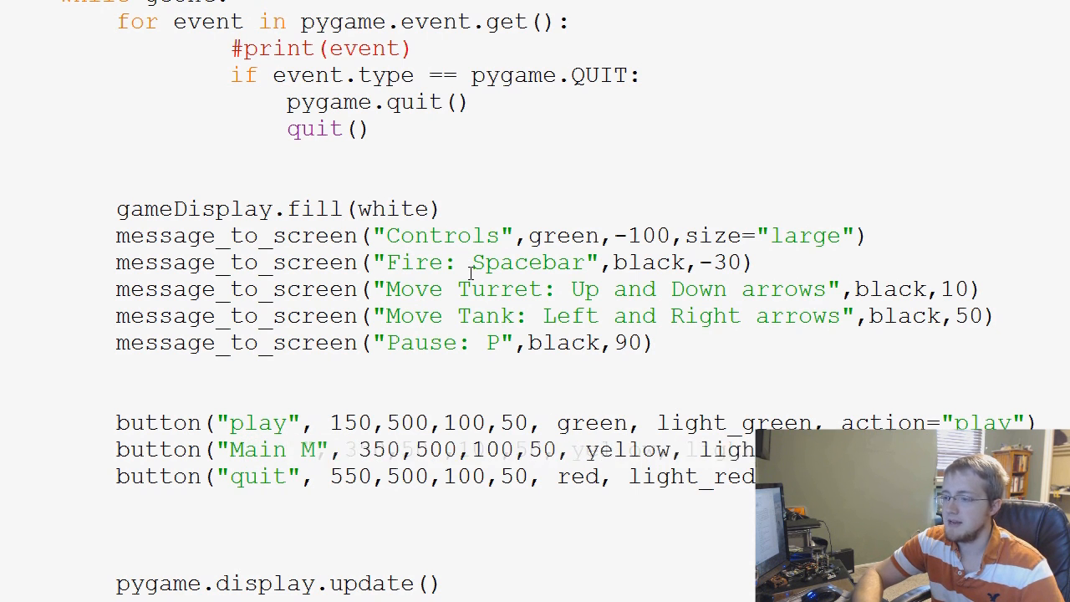
pyautogui.write('enu')
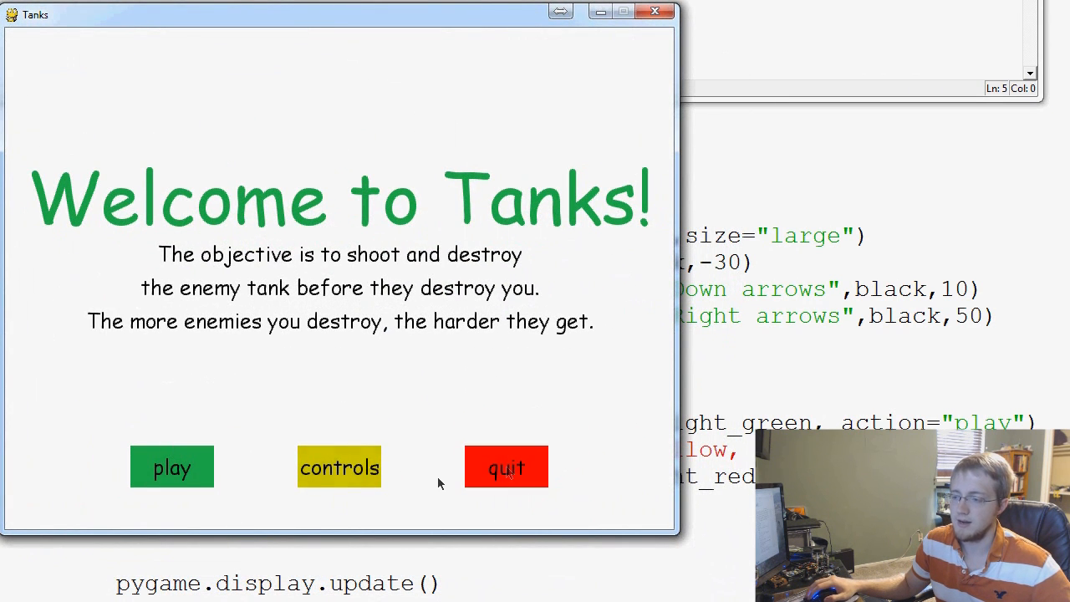
# Step: View the Controls screen, which still shows only play and quit buttons
pyautogui.click(337, 466)
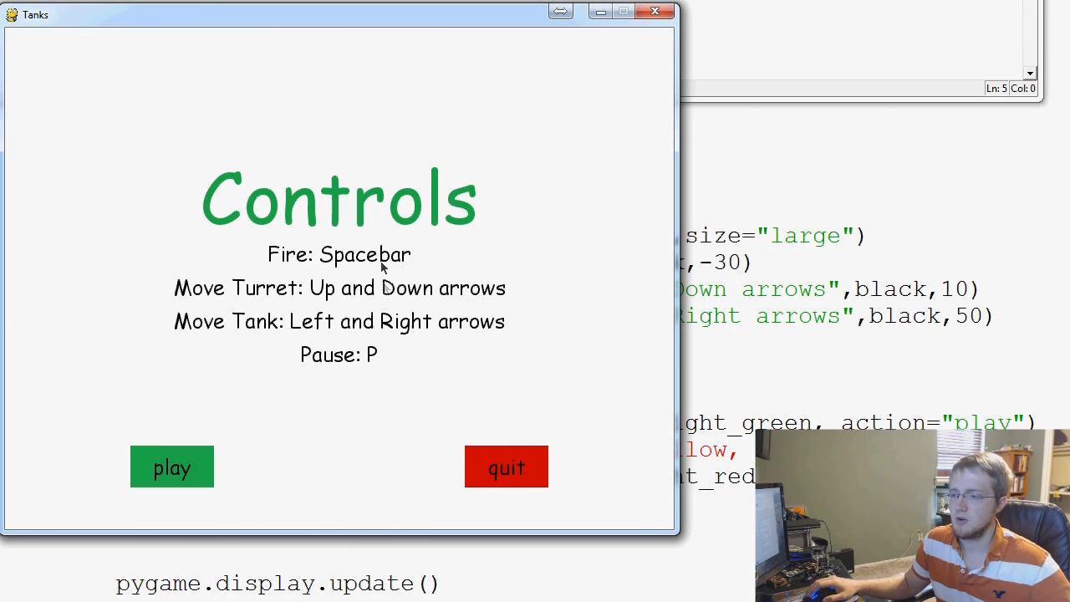
pyautogui.moveTo(224, 461)
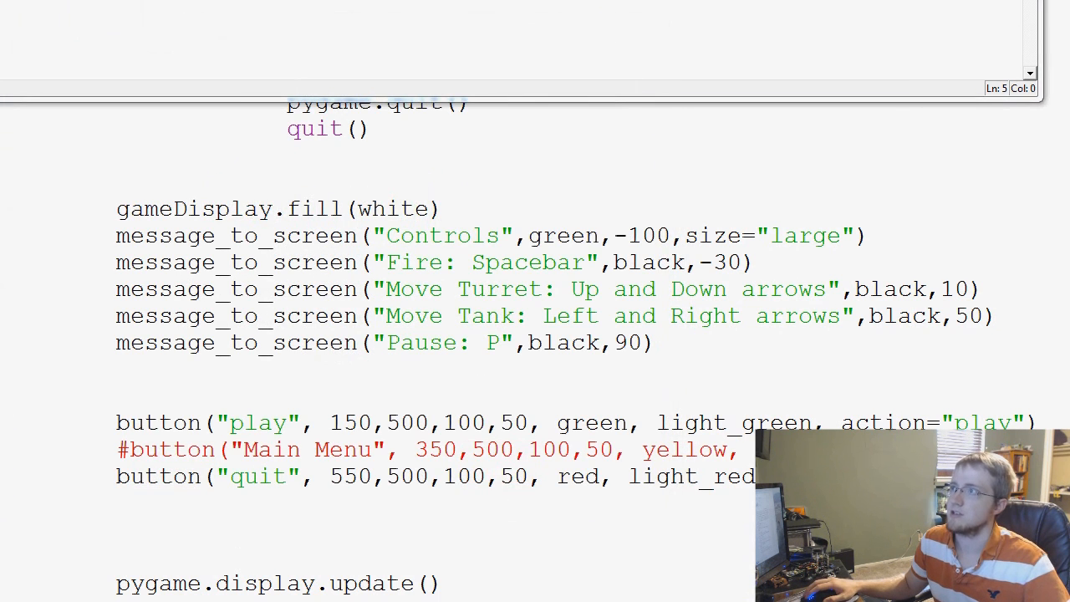
# Step: Label the Controls screen's button "Main" with action="main"
pyautogui.scroll(-3)
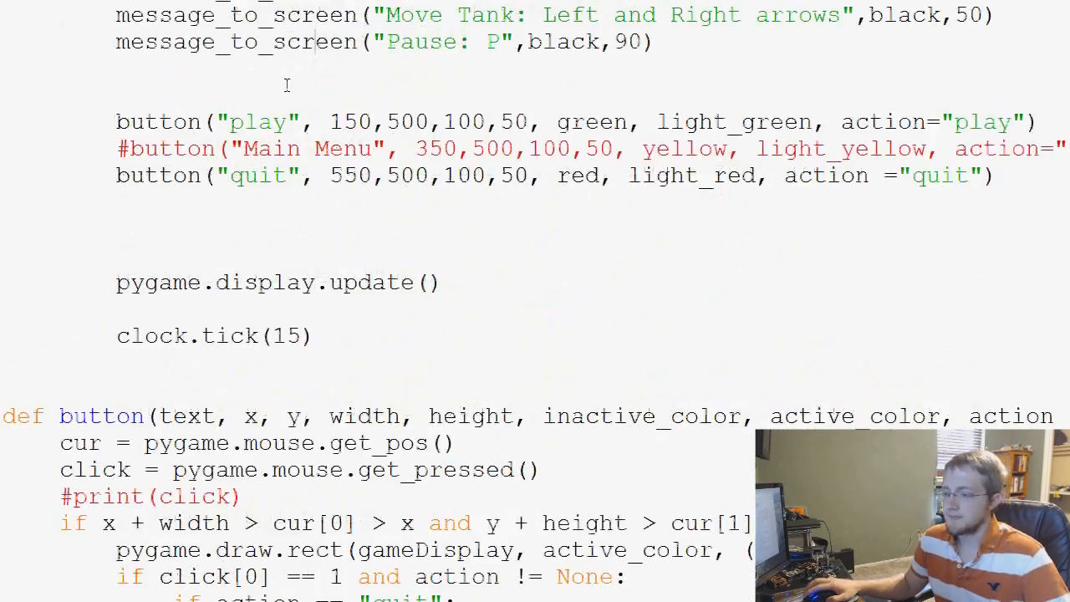
pyautogui.scroll(-3)
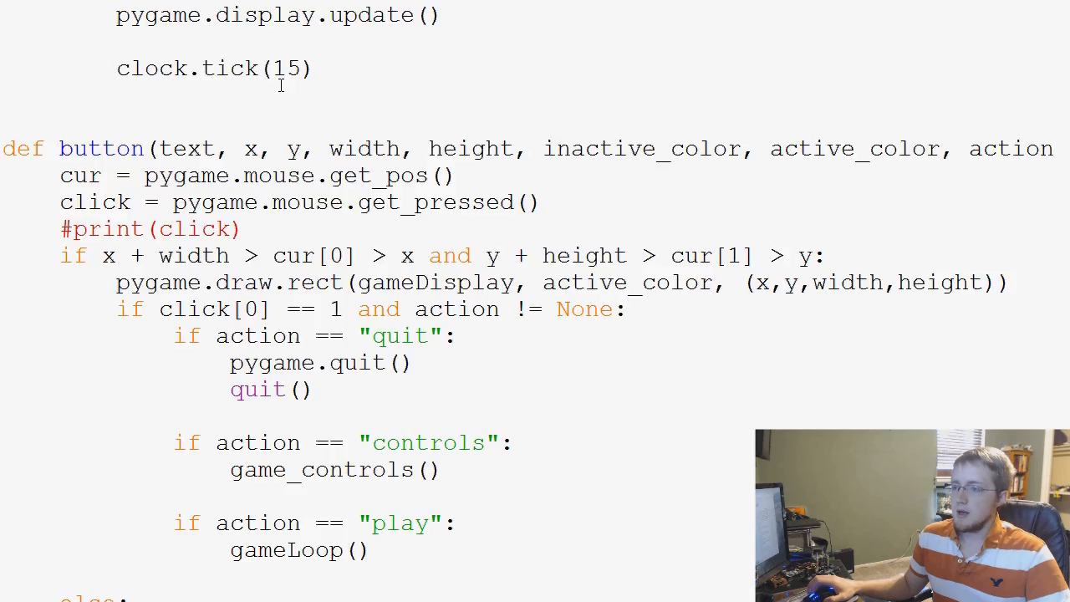
pyautogui.scroll(3)
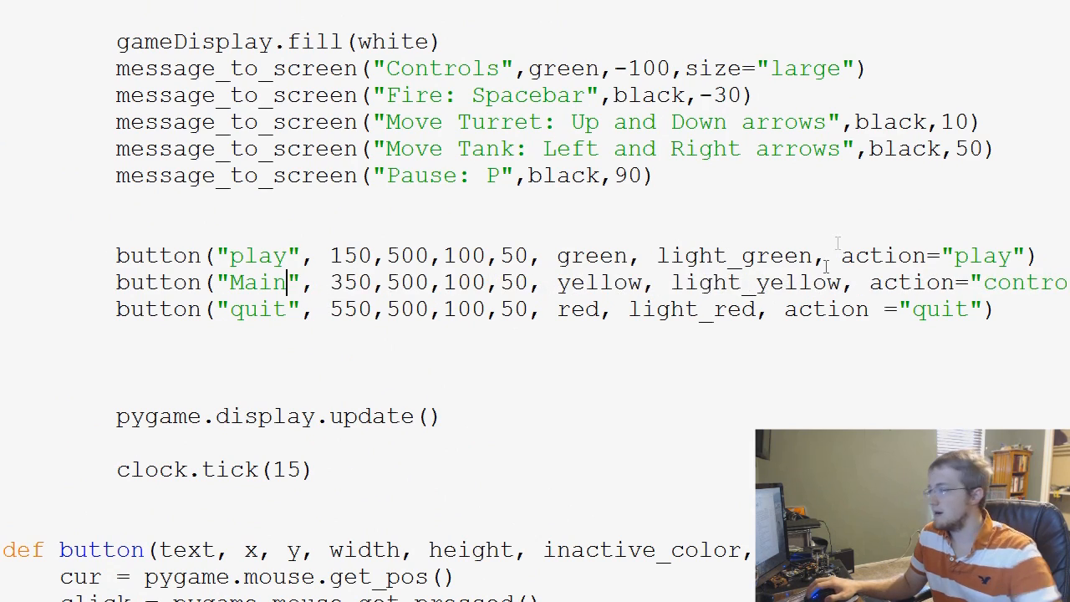
pyautogui.hscroll(-3)
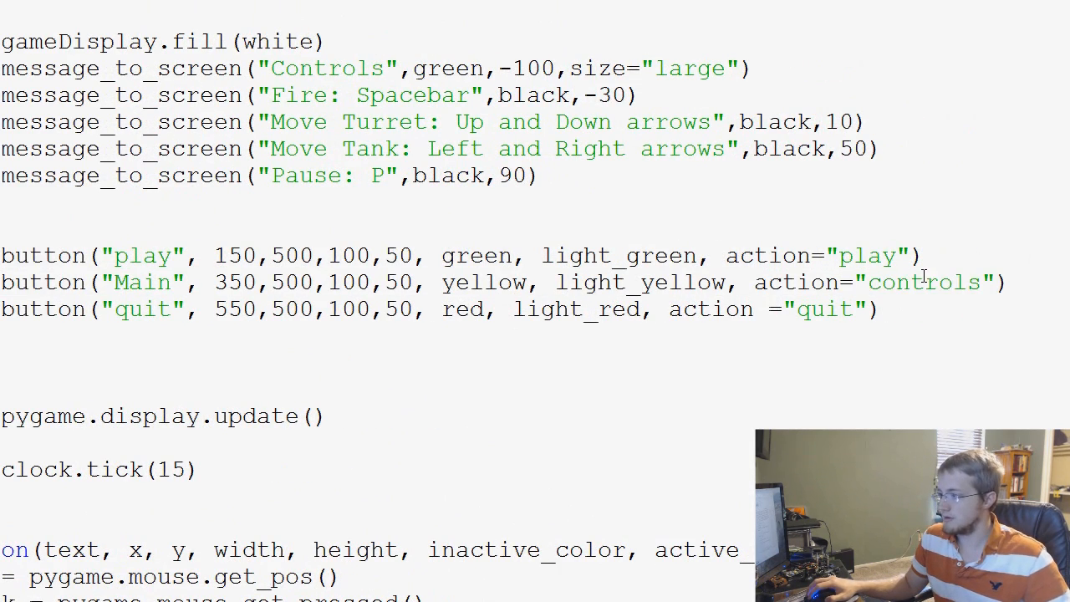
pyautogui.write('main')
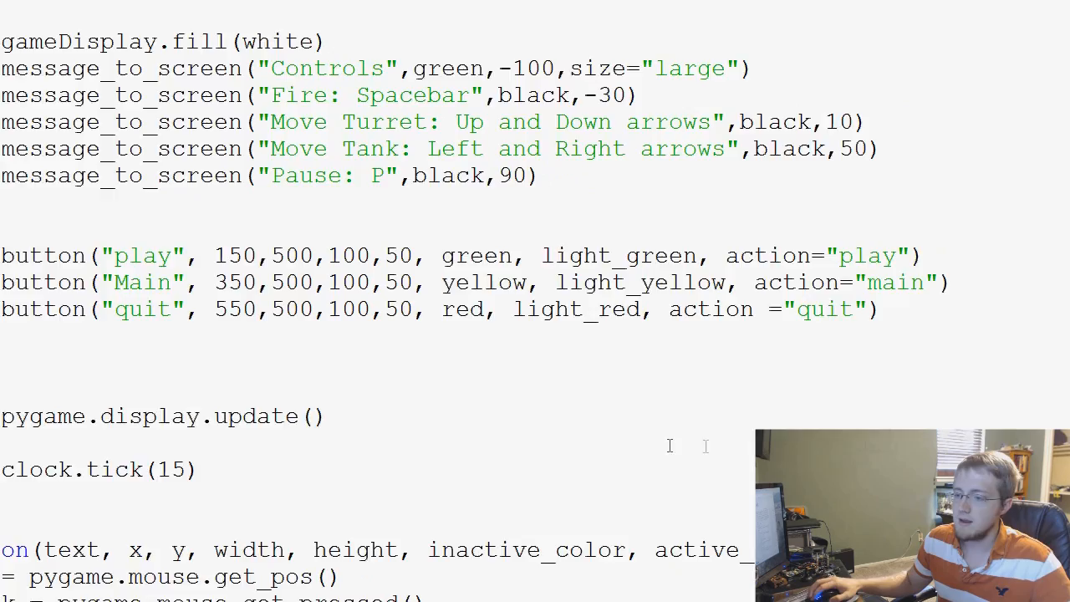
pyautogui.scroll(3)
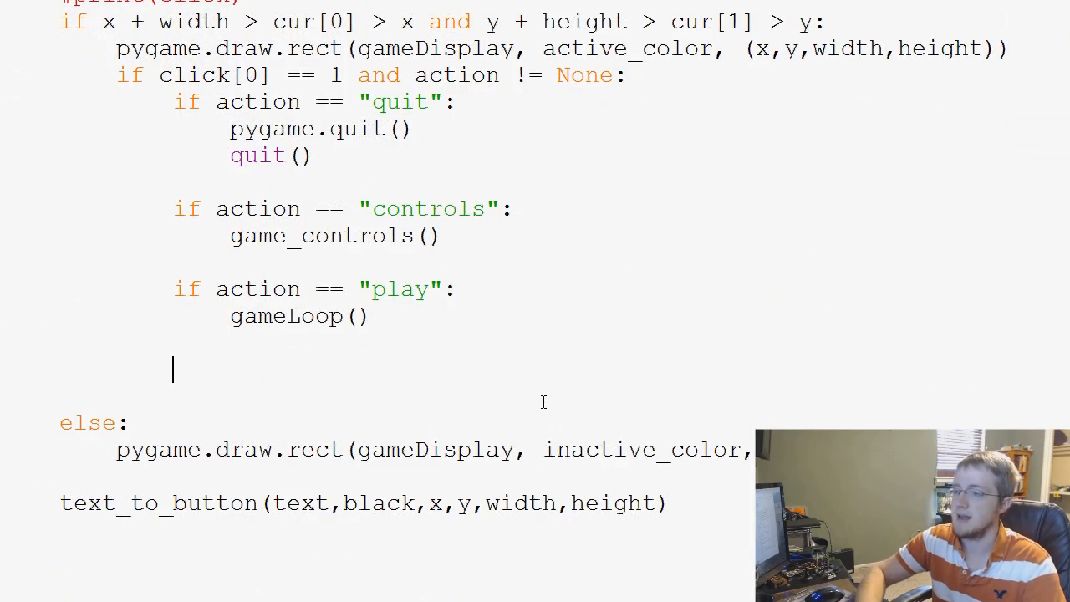
# Step: Add 'if action == "main": game_intro()' to the button function and run the game
pyautogui.write('if action == "')
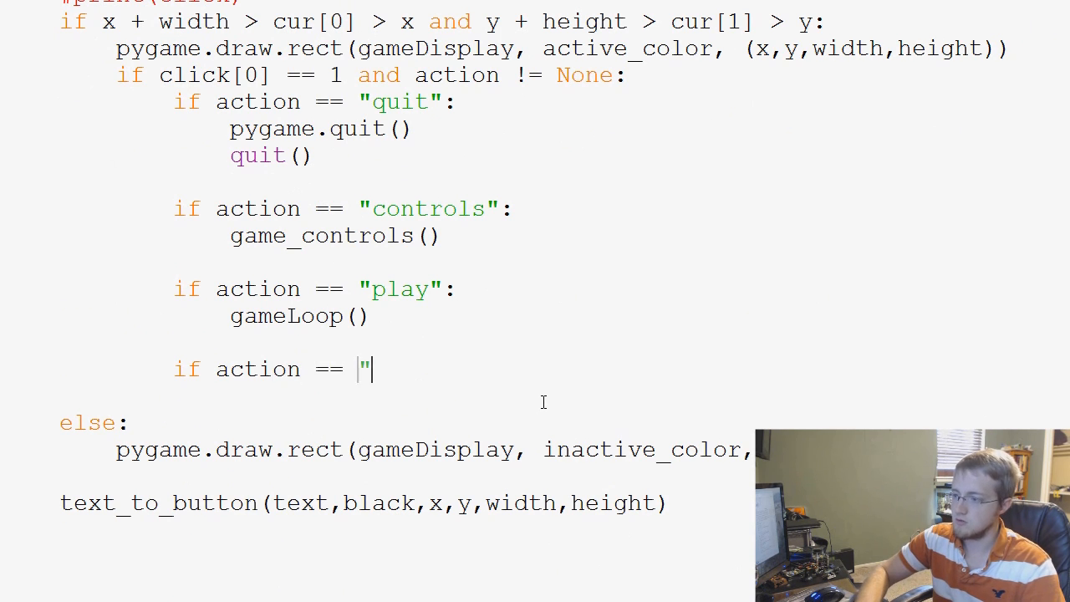
pyautogui.write('main')
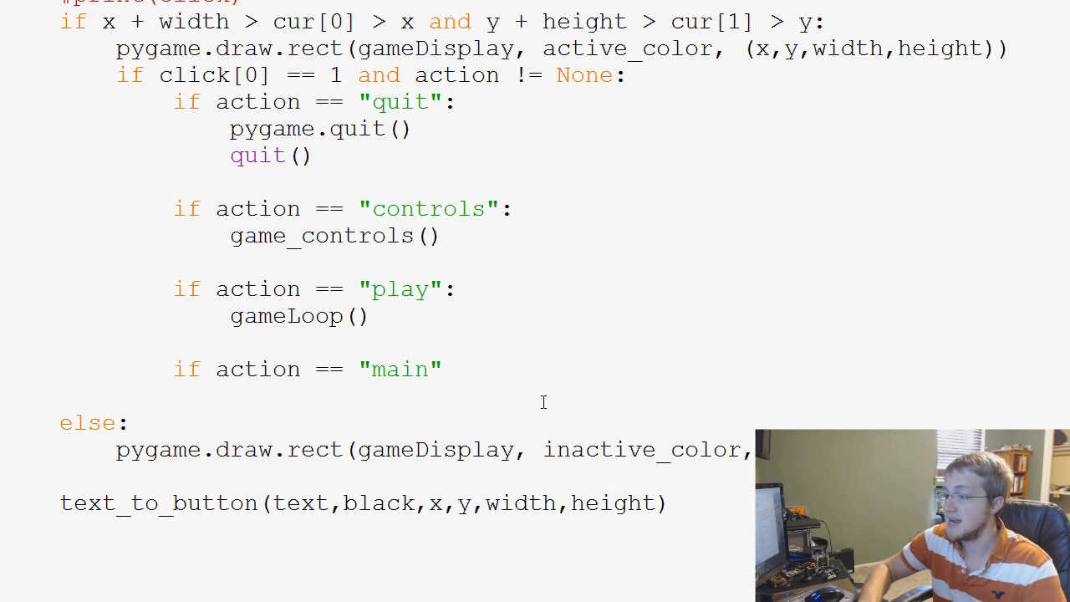
pyautogui.scroll(-3)
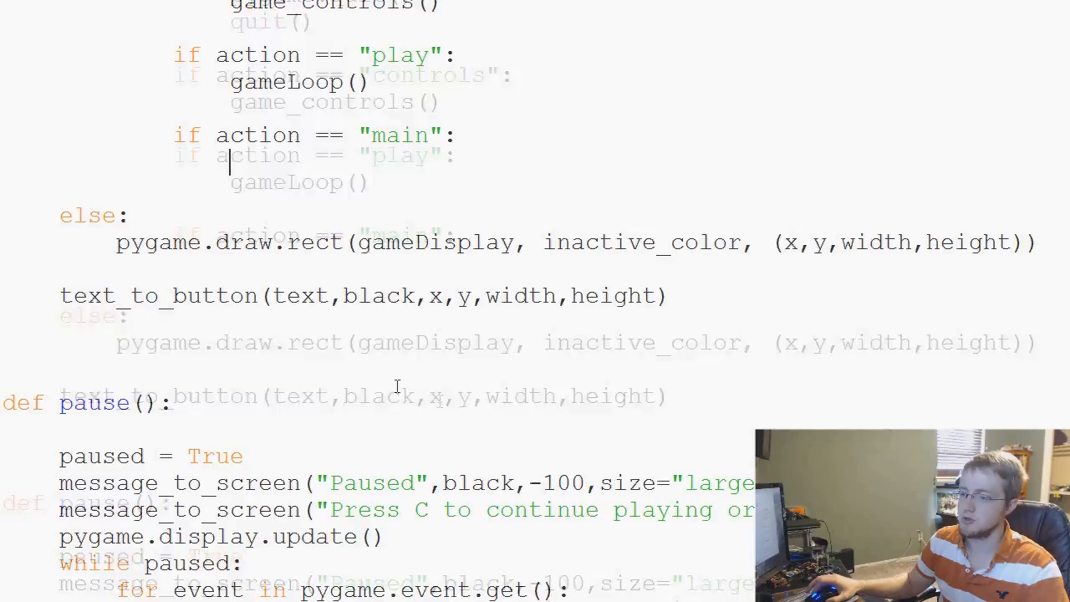
pyautogui.scroll(3)
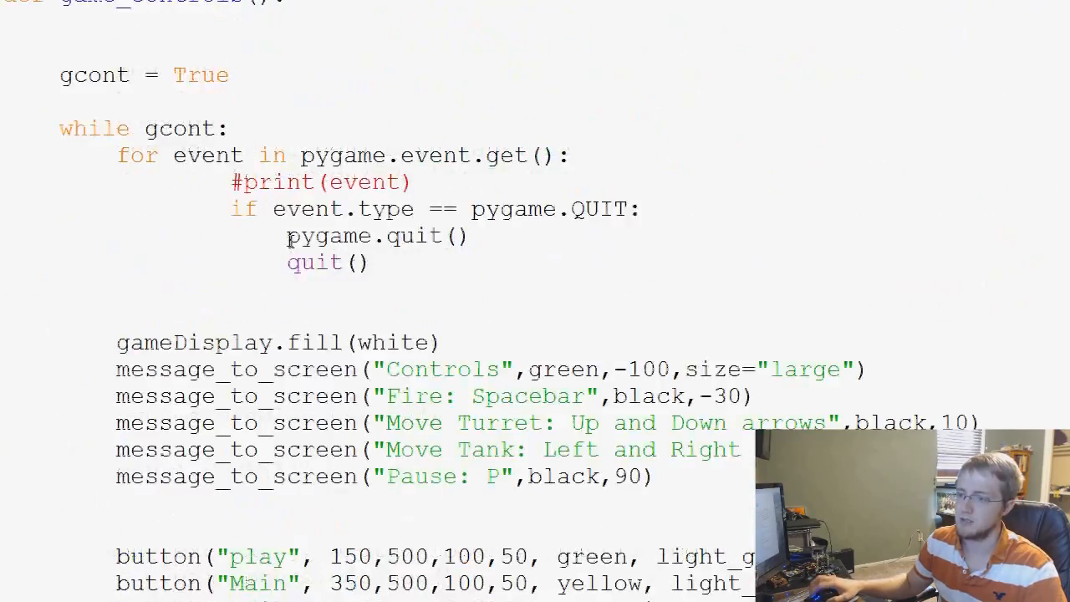
pyautogui.scroll(-3)
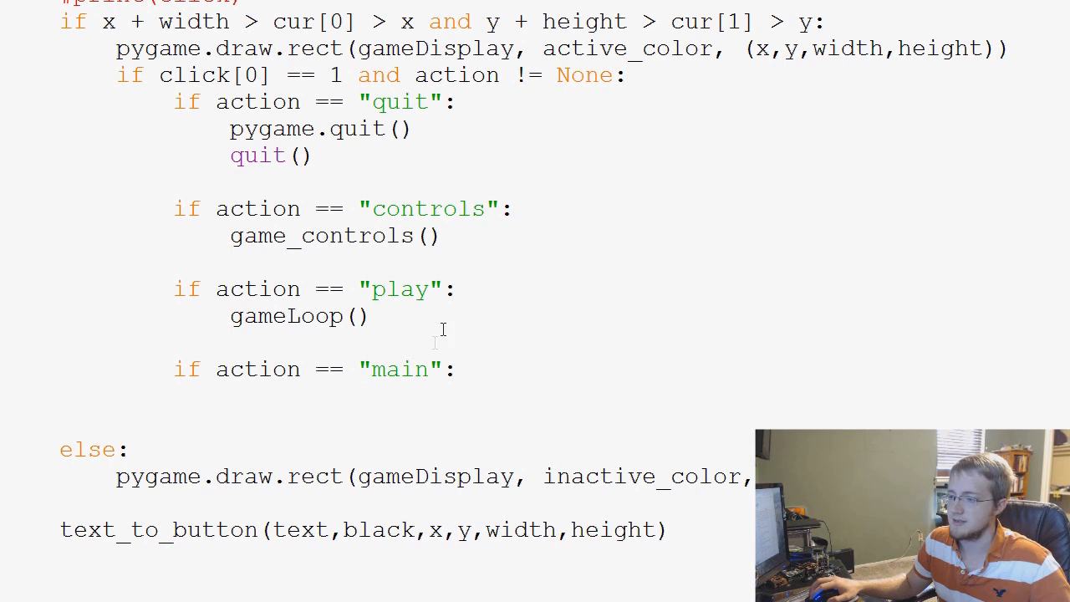
pyautogui.write('game_intro')
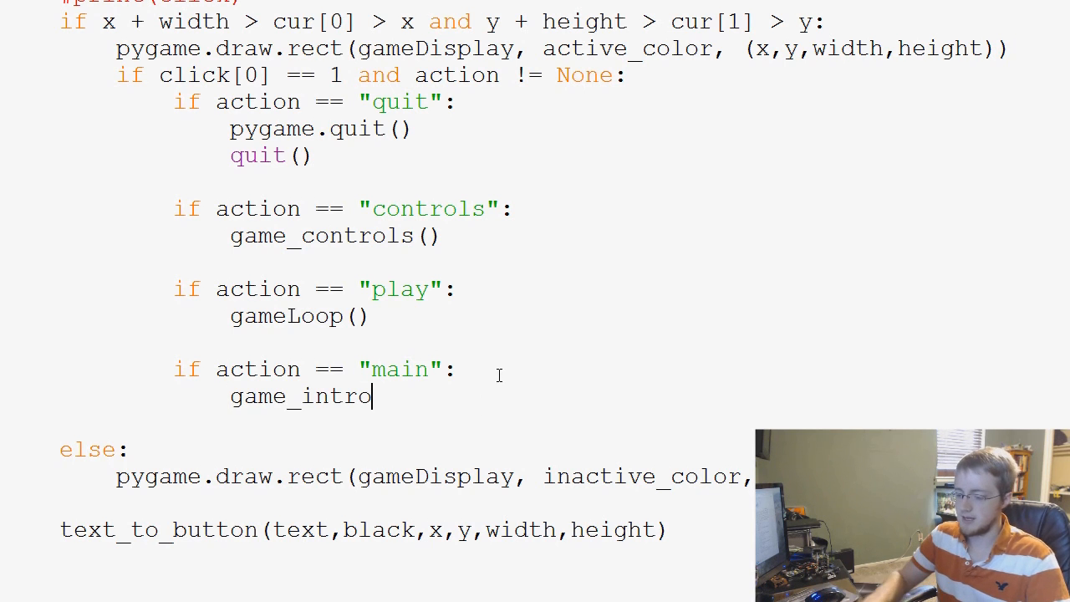
pyautogui.write('()')
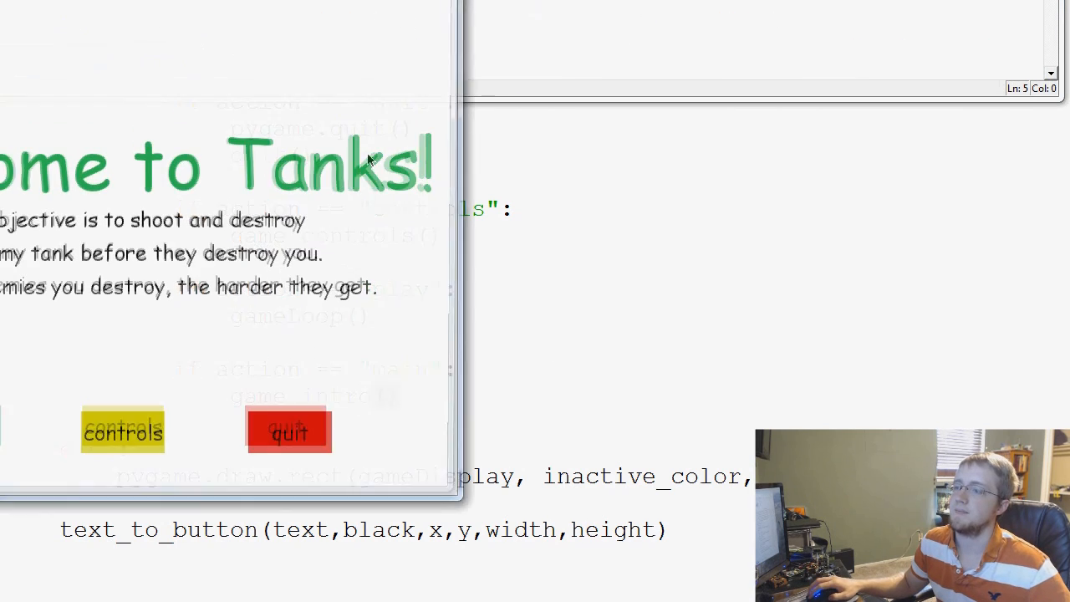
# Step: Go to Controls and use Main to return to the intro menu
pyautogui.click(122, 432)
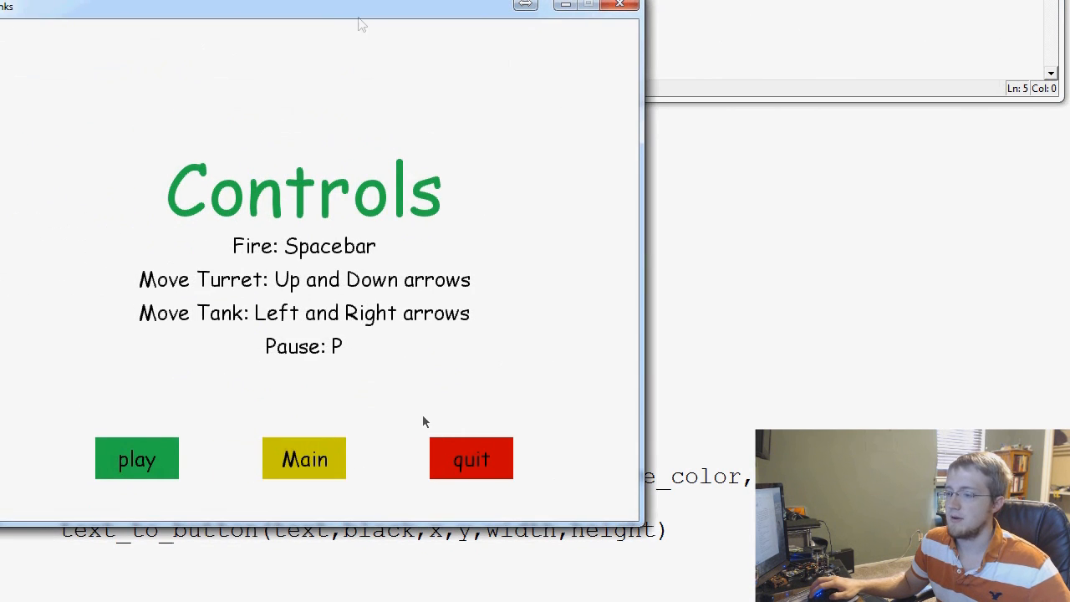
pyautogui.click(305, 459)
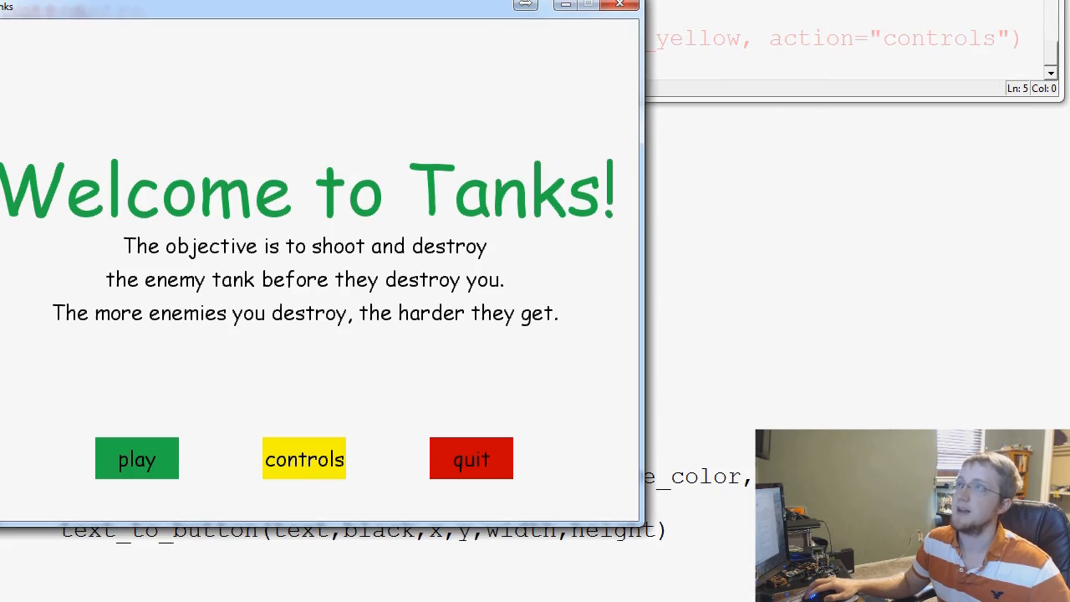
pyautogui.click(305, 458)
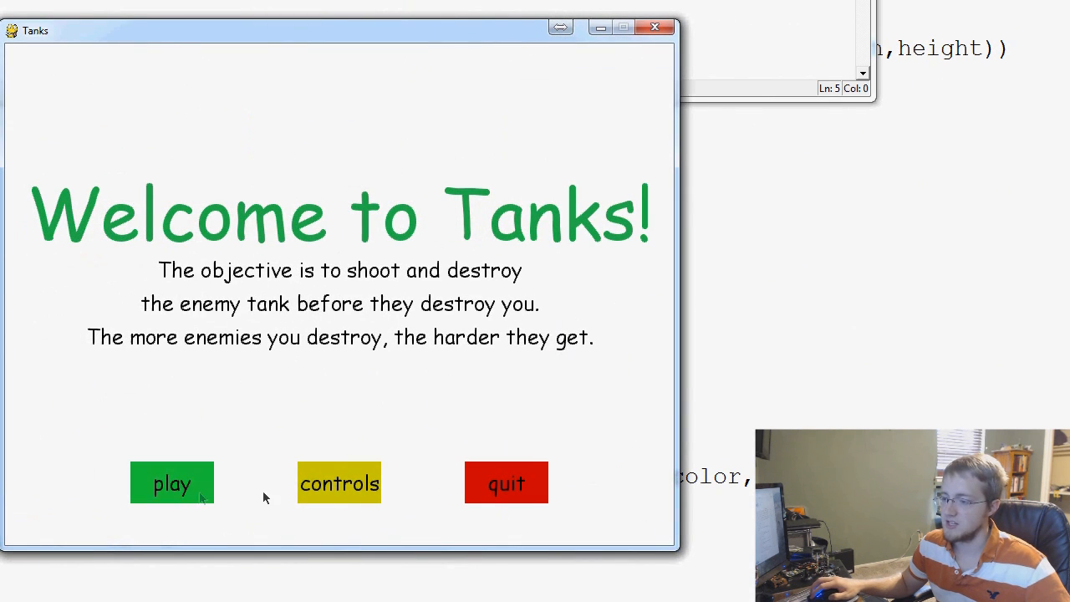
# Step: Repeat the Controls-to-intro round trip, confirming Main works, then close the game window
pyautogui.click(340, 482)
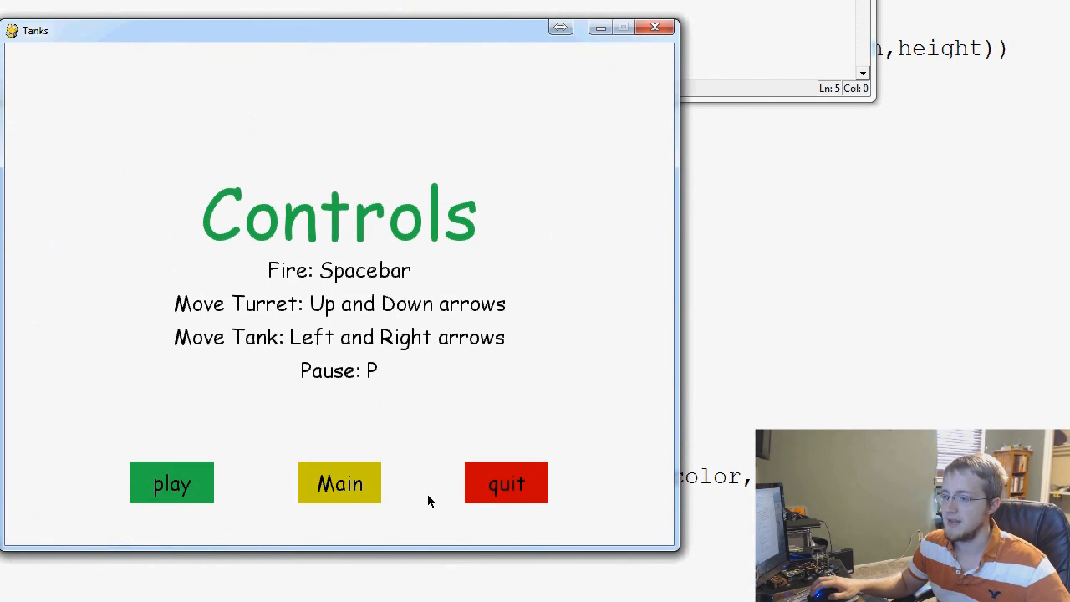
pyautogui.click(171, 481)
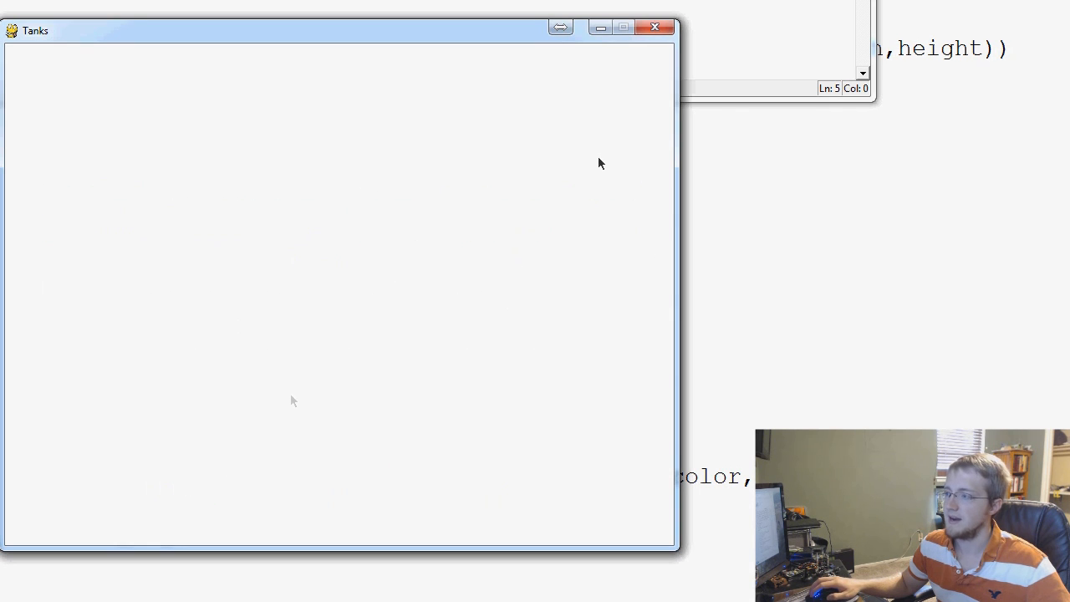
pyautogui.click(656, 27)
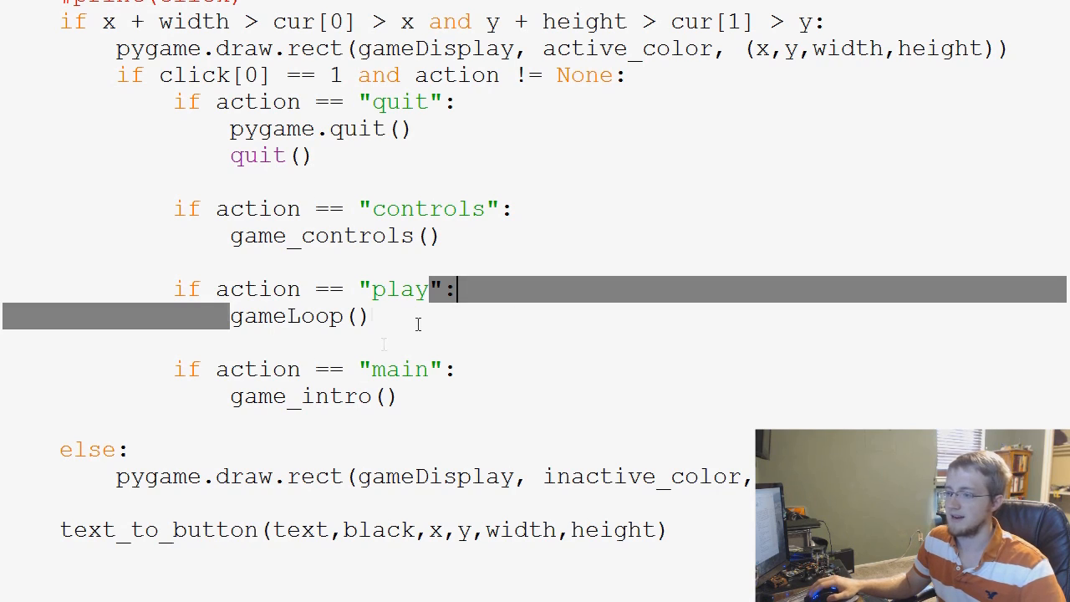
pyautogui.scroll(3)
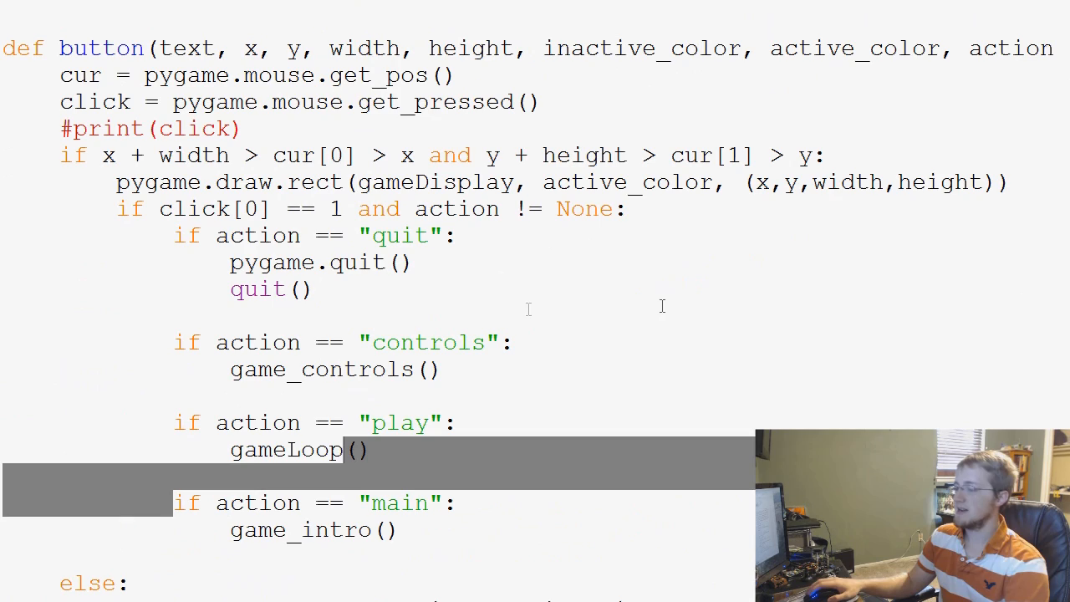
pyautogui.moveTo(518, 209)
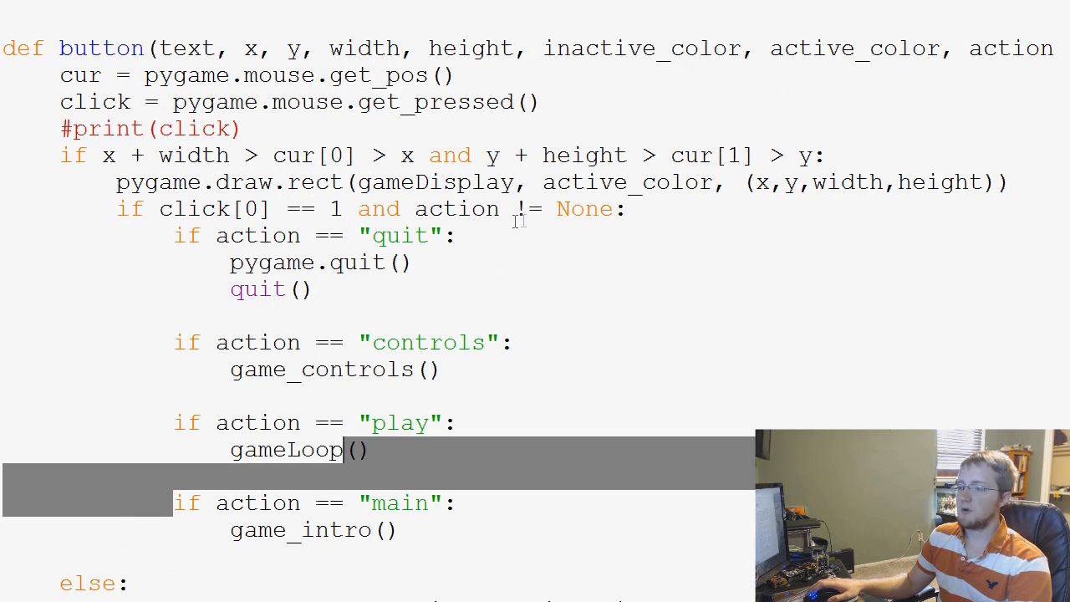
pyautogui.scroll(3)
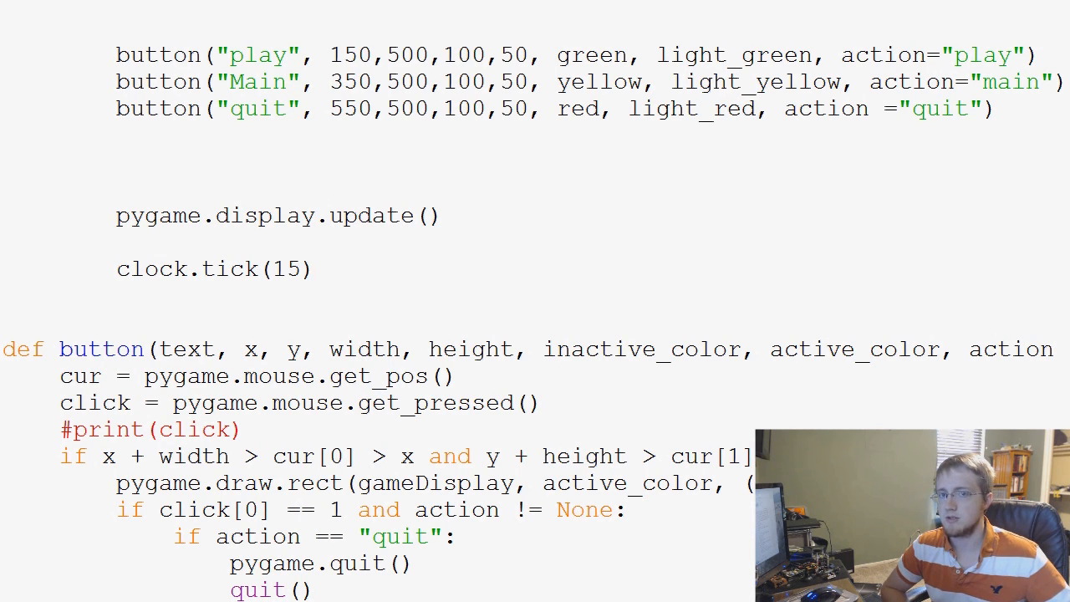
pyautogui.click(311, 268)
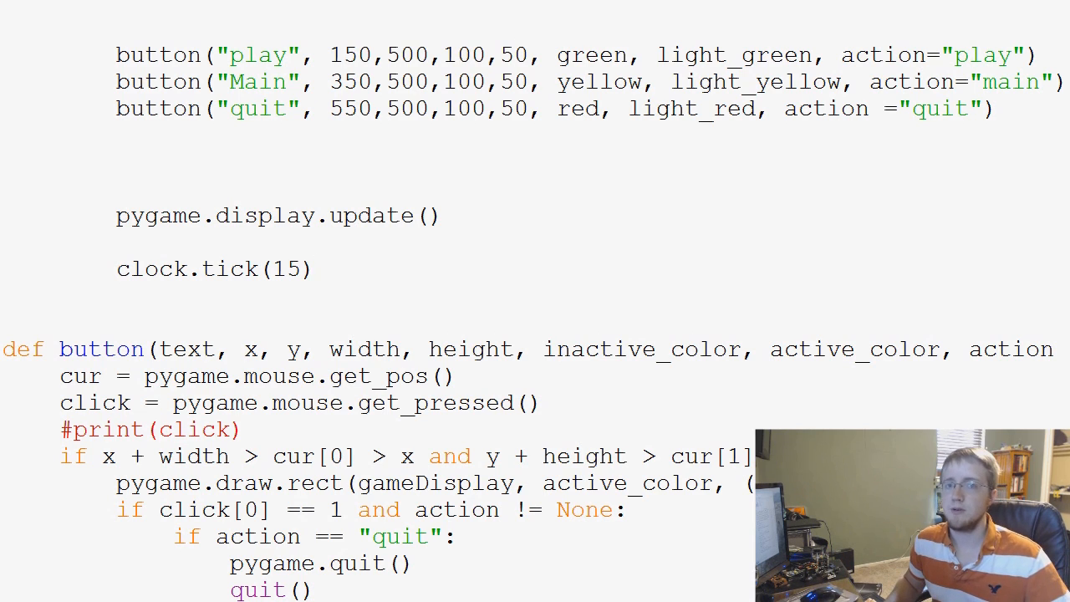
pyautogui.click(309, 269)
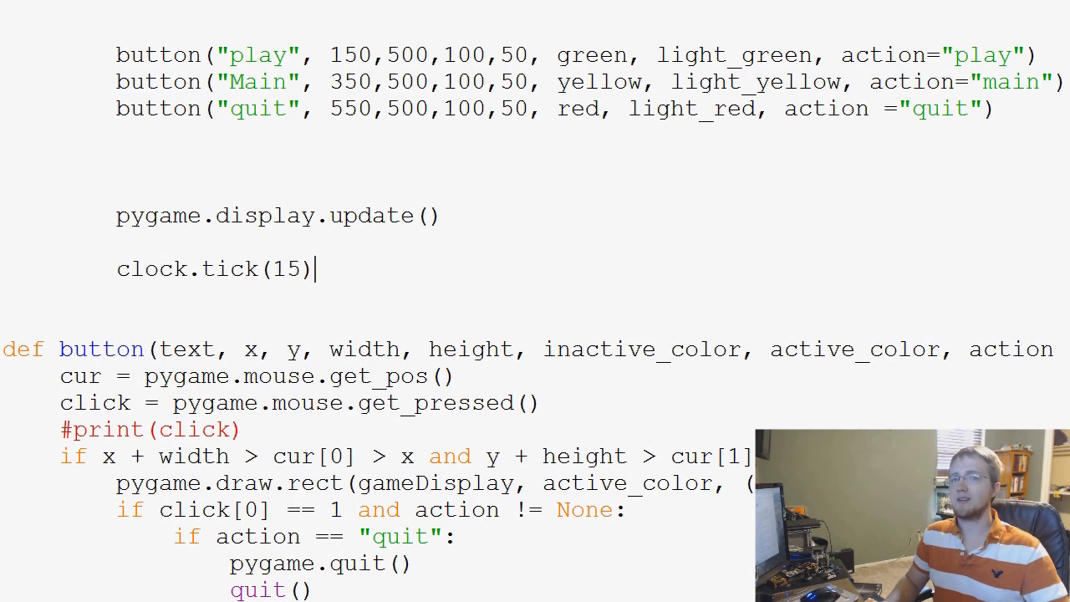